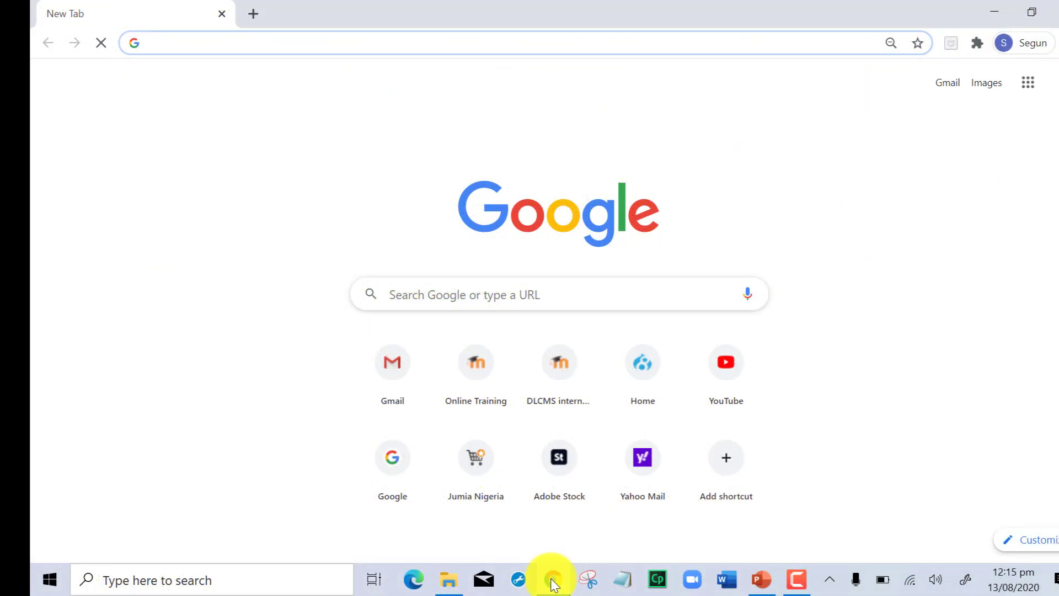
Launch Google Chrome from the taskbar onto the New Tab page
click(101, 42)
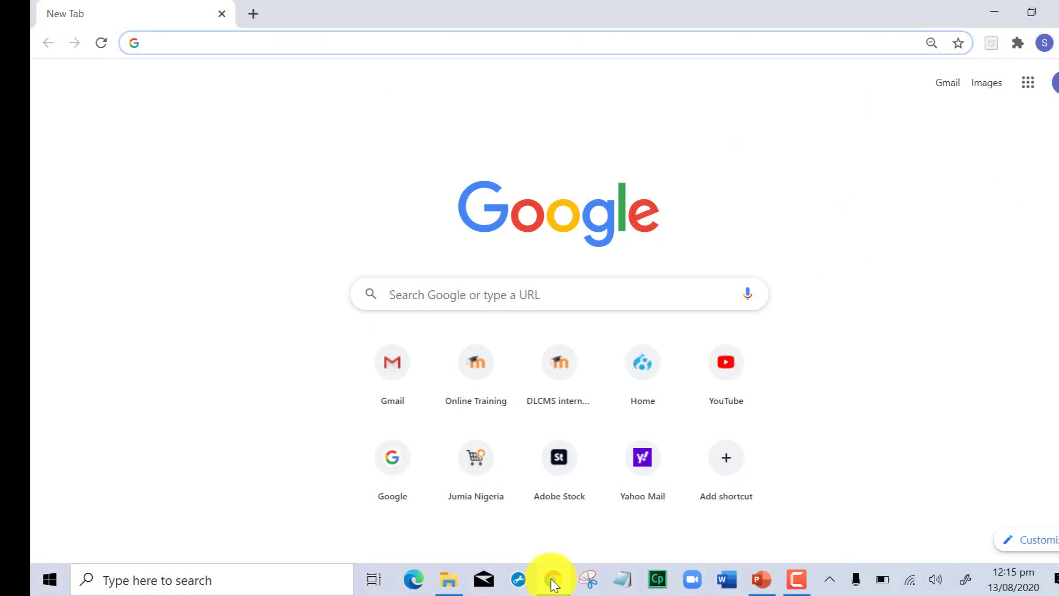
click(552, 580)
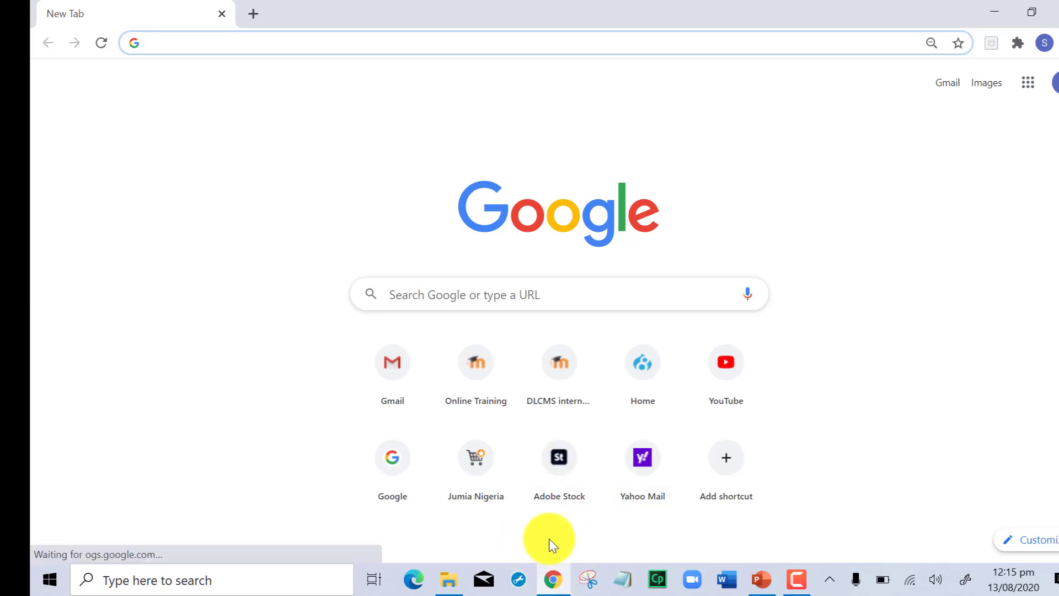
mouse_move(591, 540)
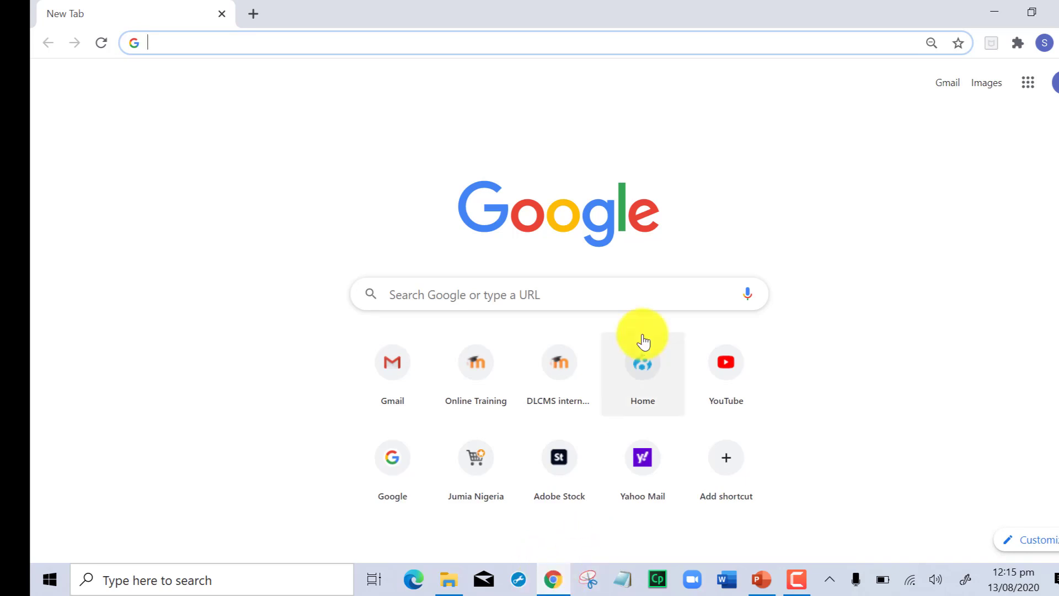
mouse_move(178, 43)
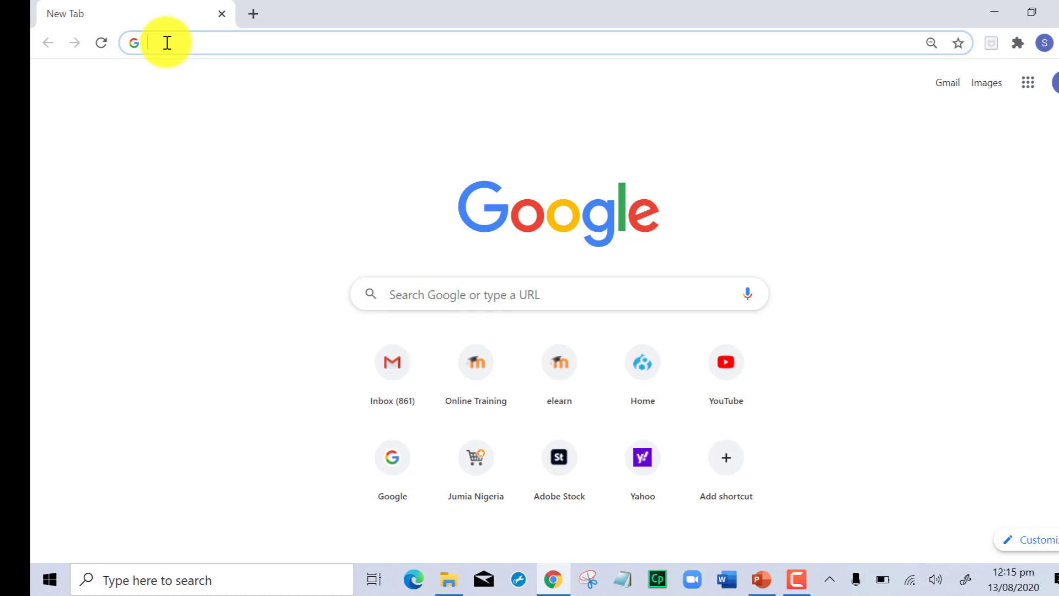
mouse_move(424, 128)
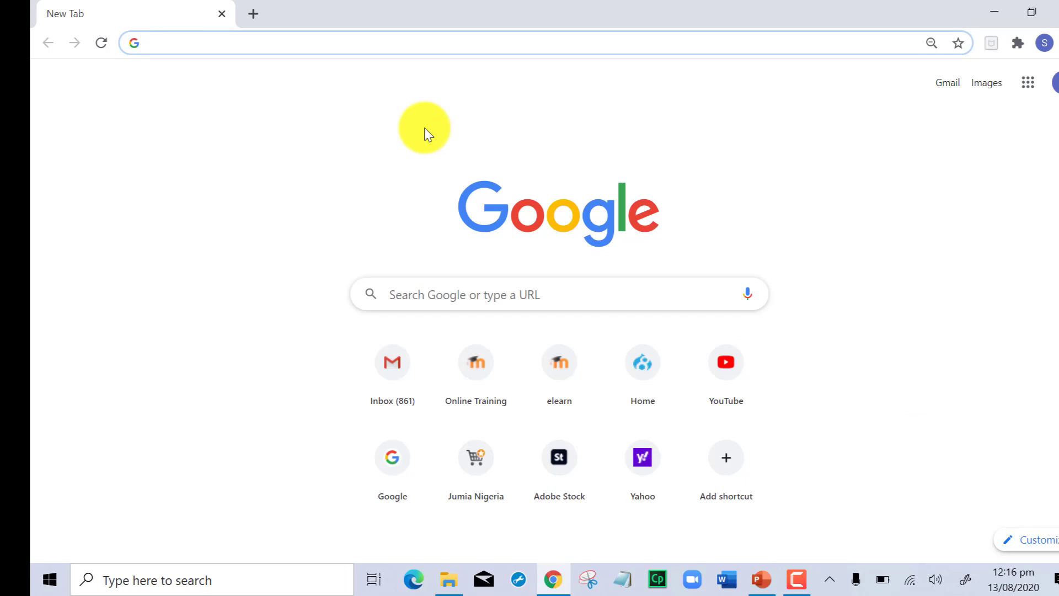
mouse_move(171, 42)
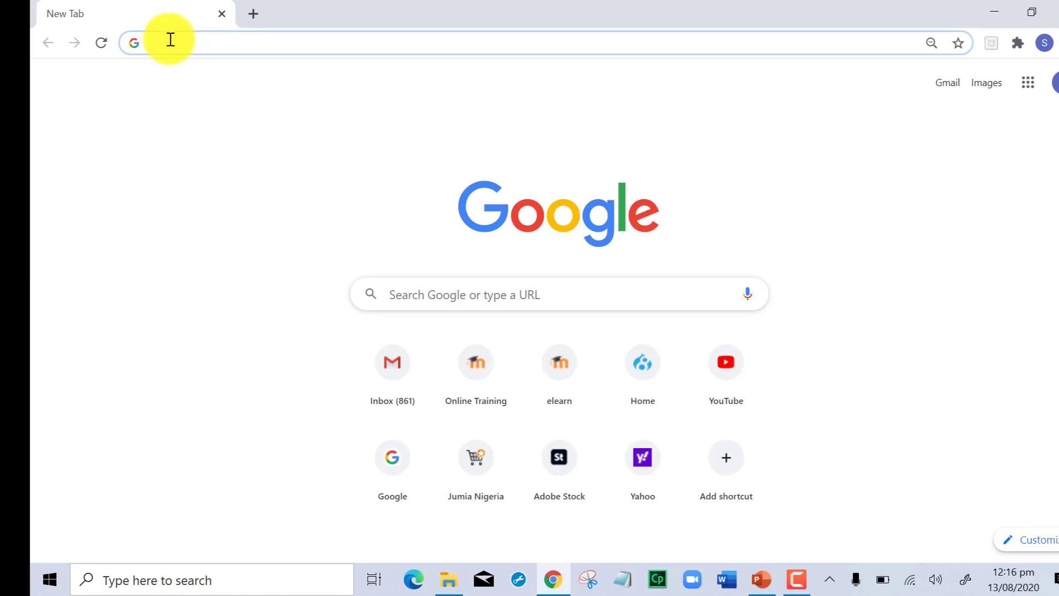
mouse_move(180, 42)
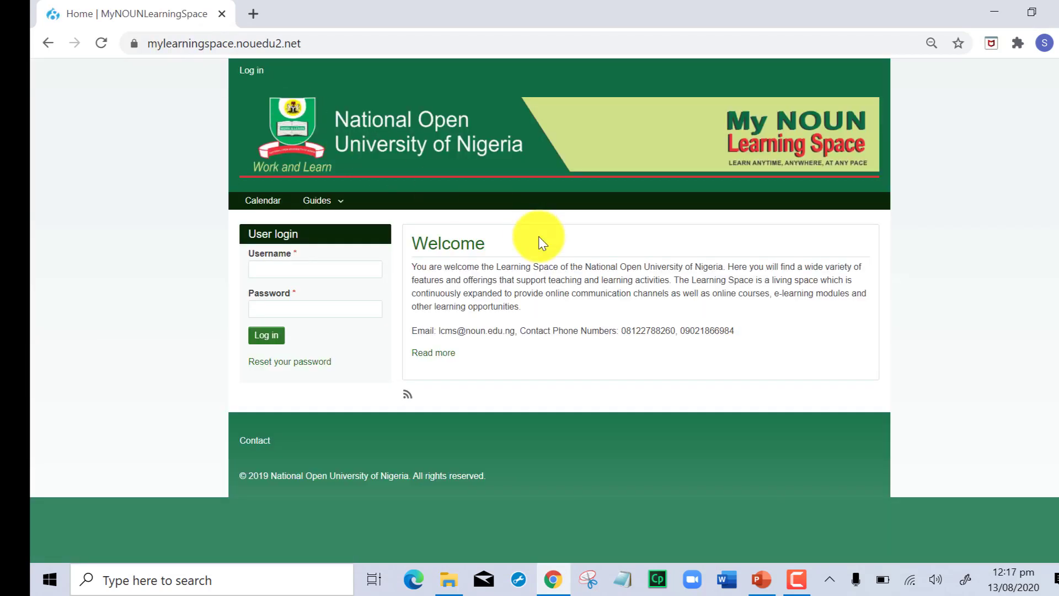
mouse_move(273, 67)
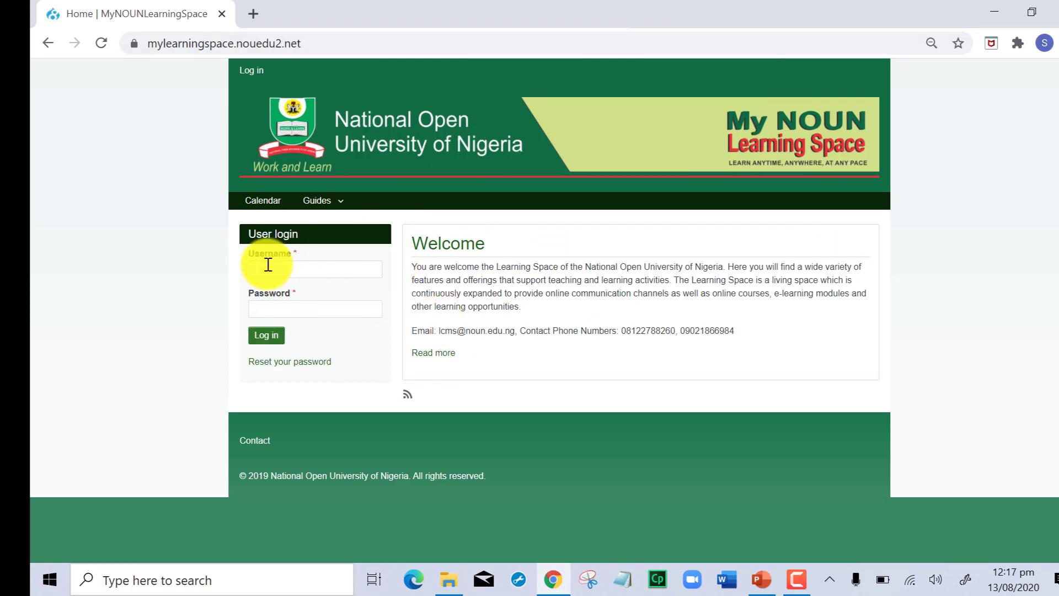
mouse_move(311, 308)
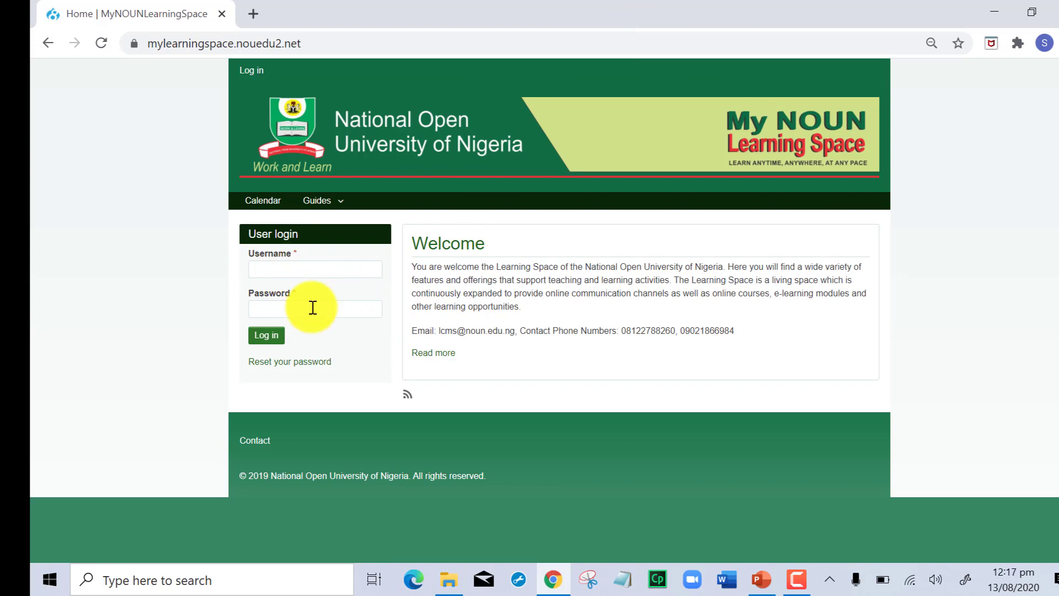
mouse_move(452, 299)
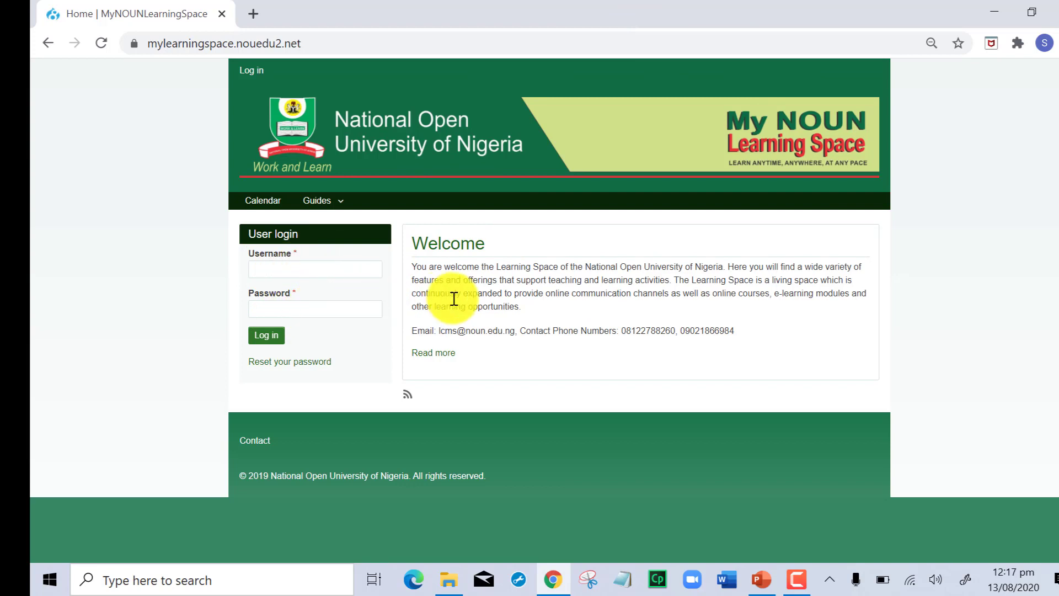
Log in to MyNOUN Learning Space with the saved username and password
click(314, 268)
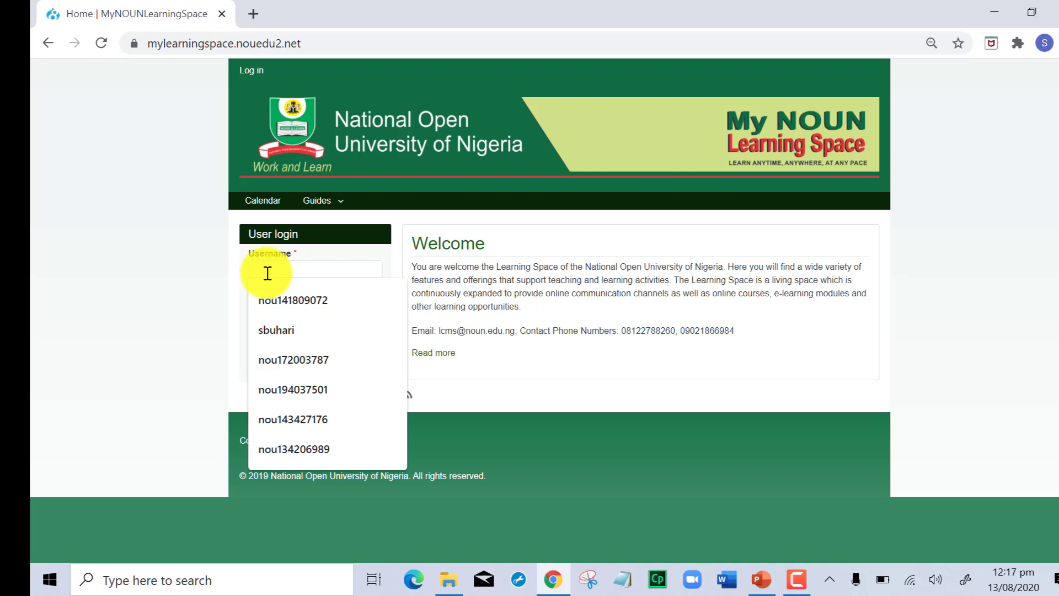
click(292, 300)
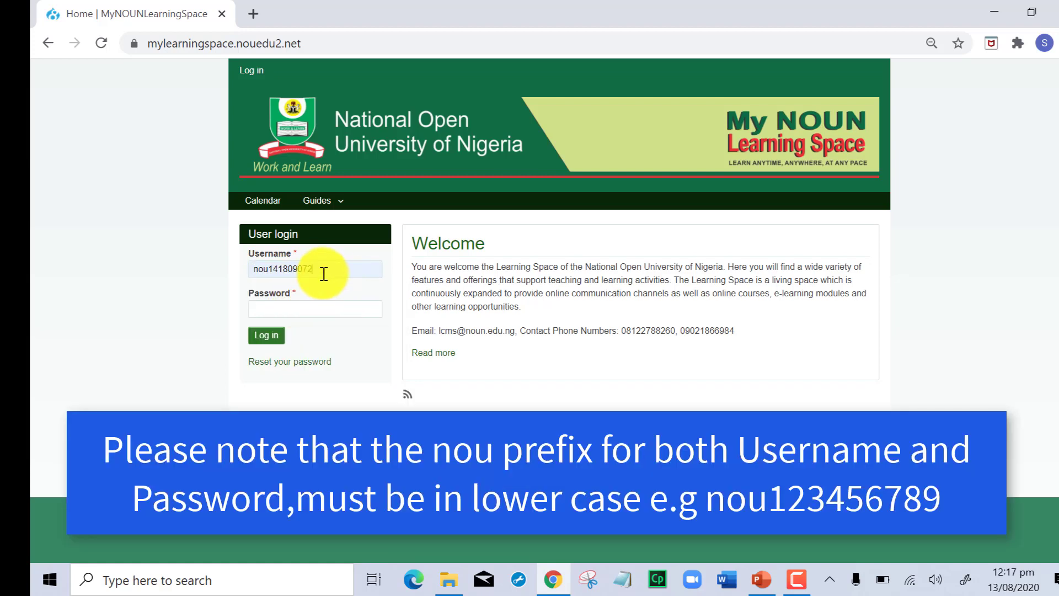
click(315, 268)
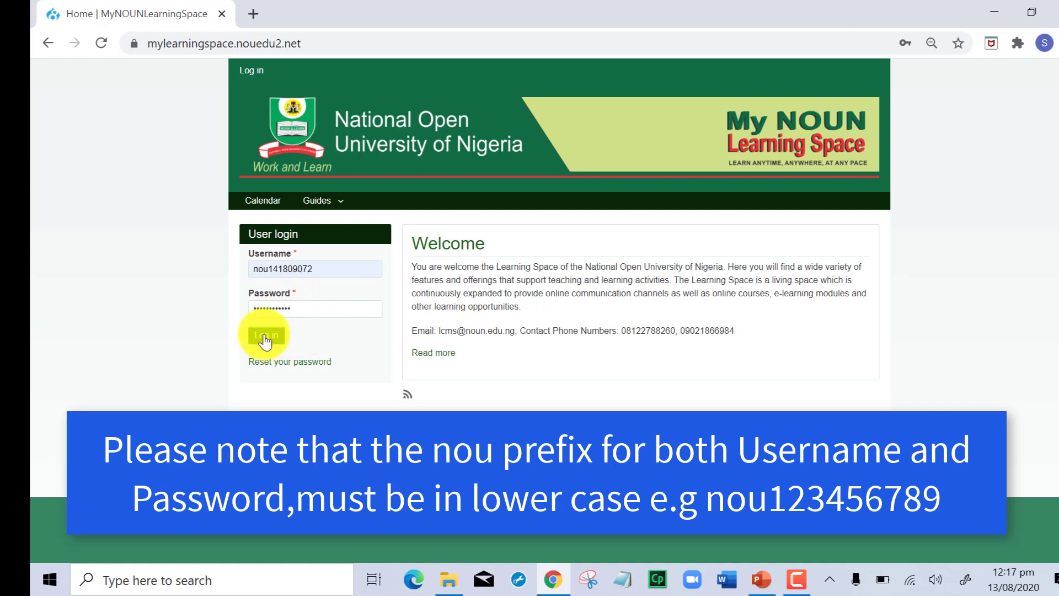
click(266, 335)
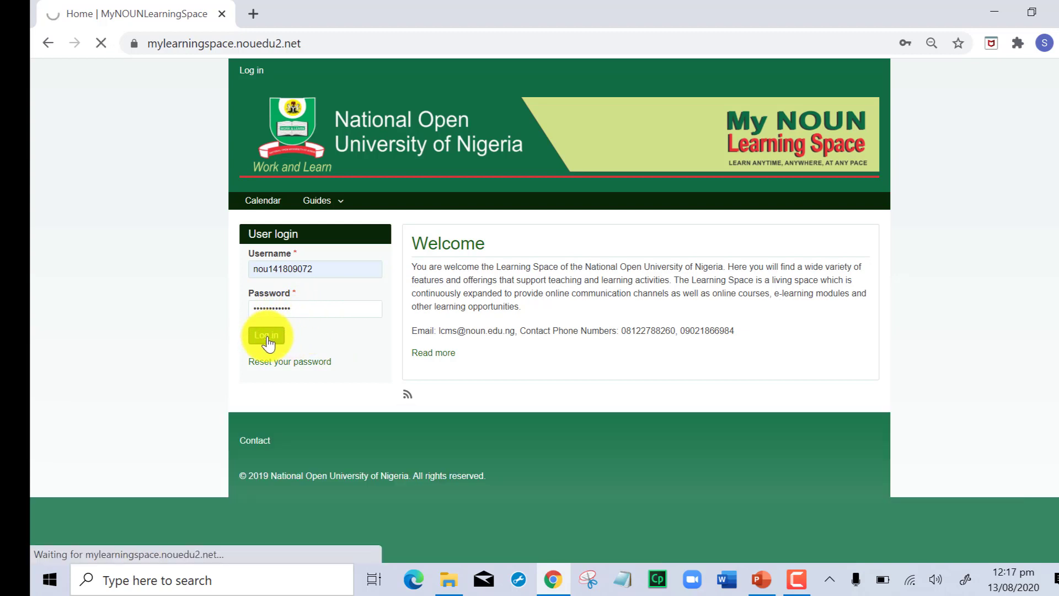
Wait for login to complete and the student dashboard to appear
click(266, 335)
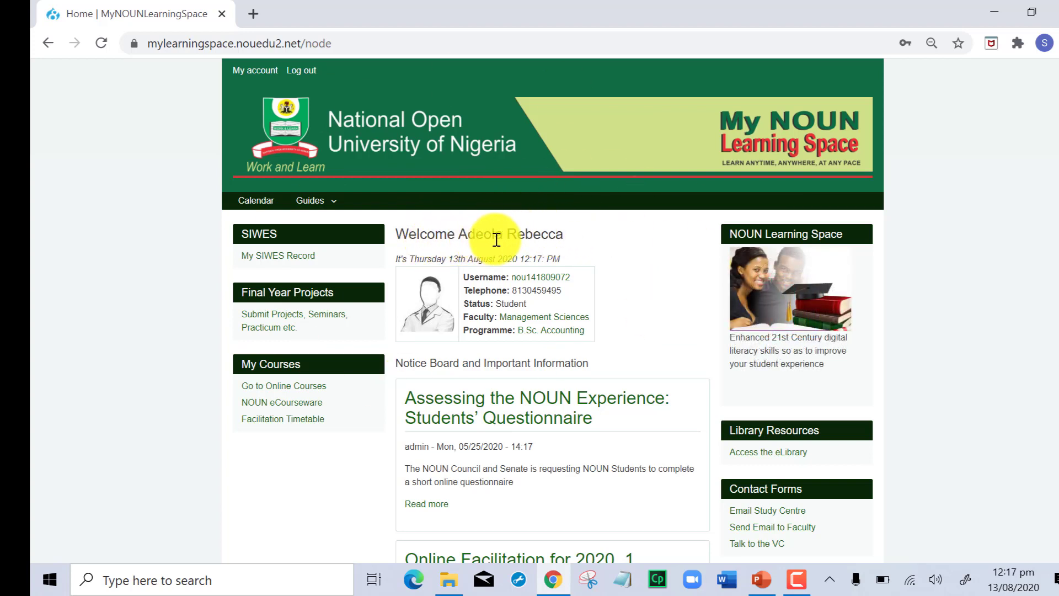
mouse_move(407, 274)
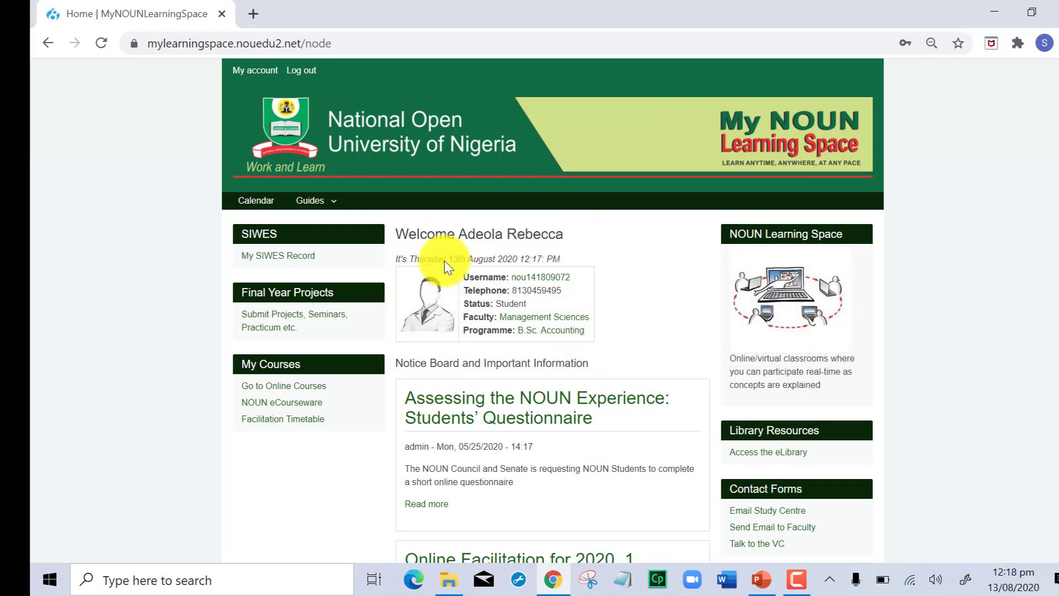
mouse_move(547, 301)
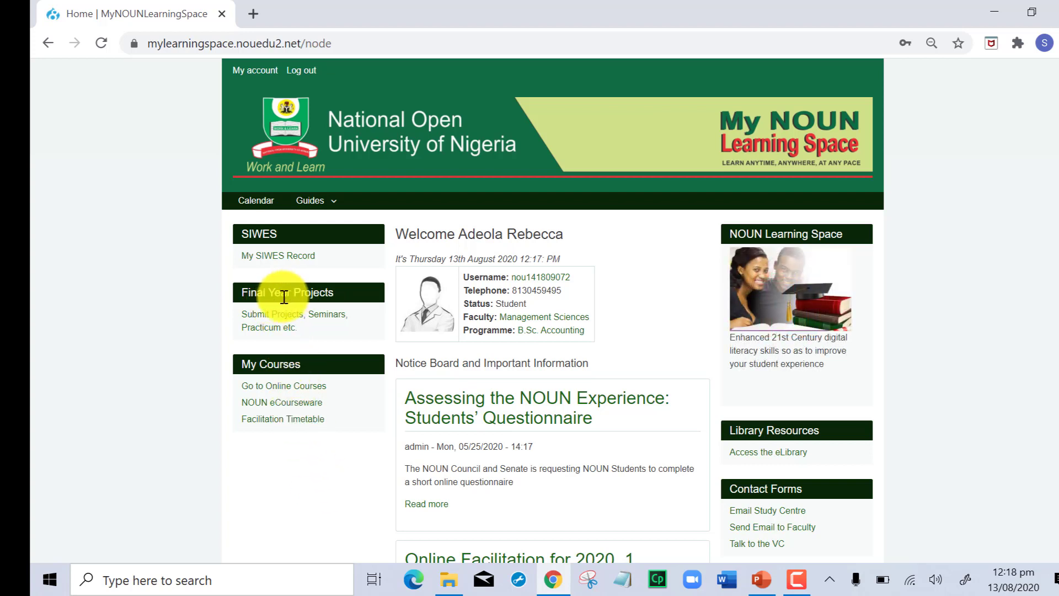
mouse_move(283, 321)
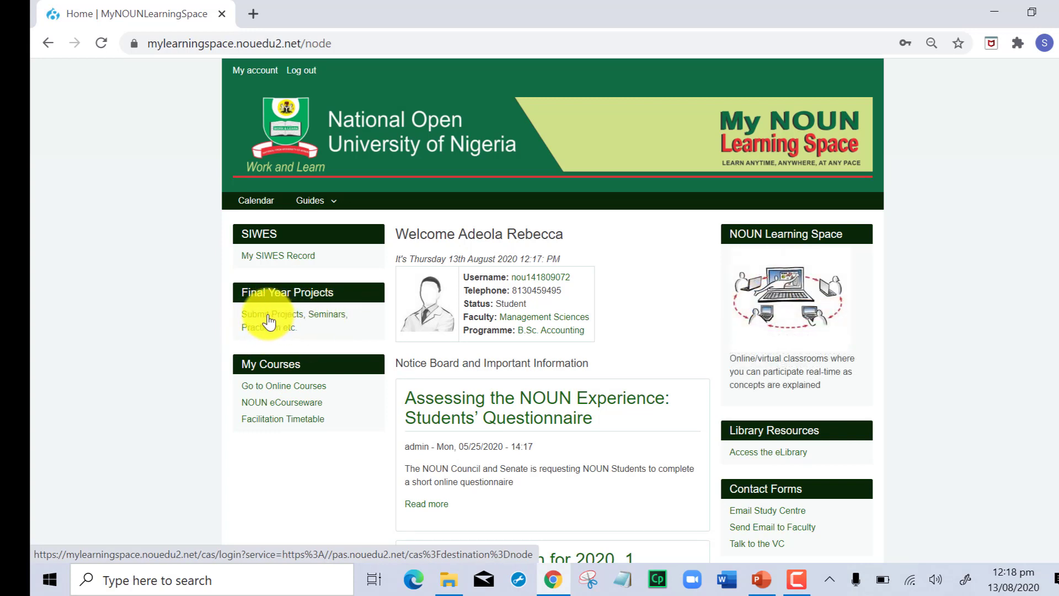
Confirm login for Submit Projects with the saved username and typed password
click(293, 314)
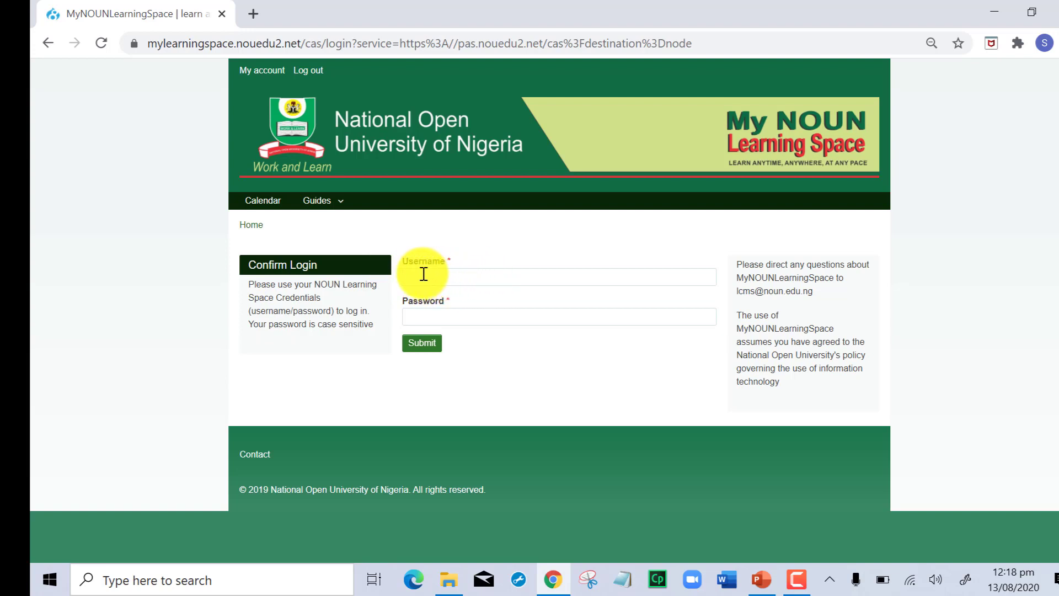
click(558, 276)
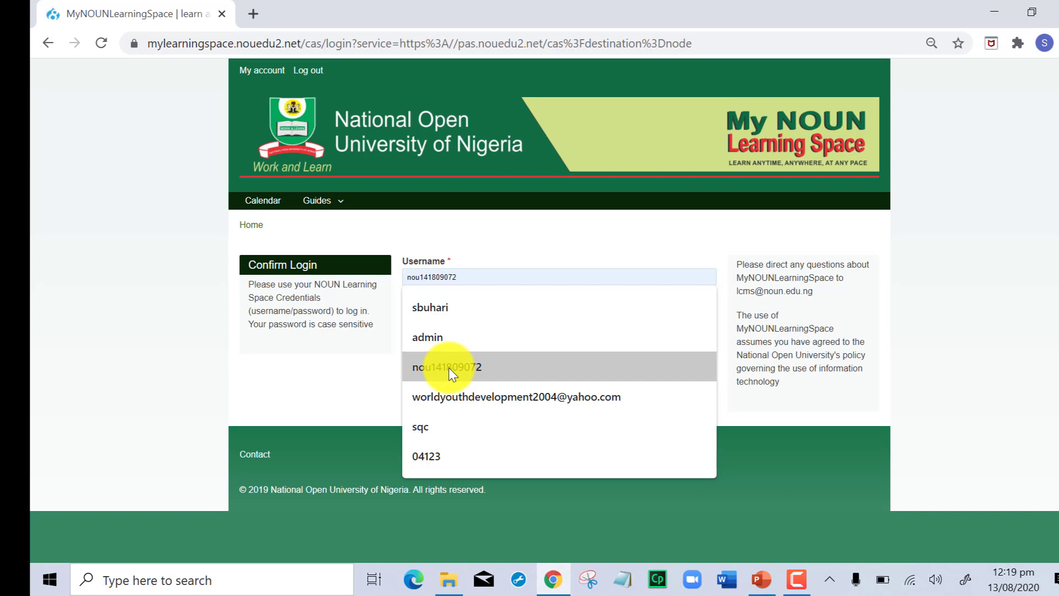
click(446, 366)
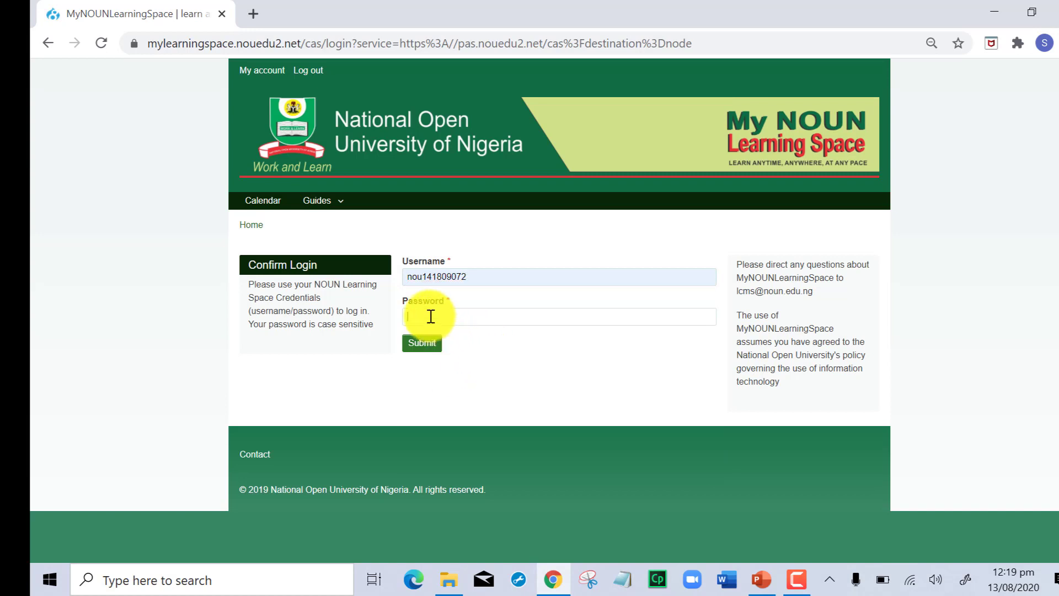
text(password)
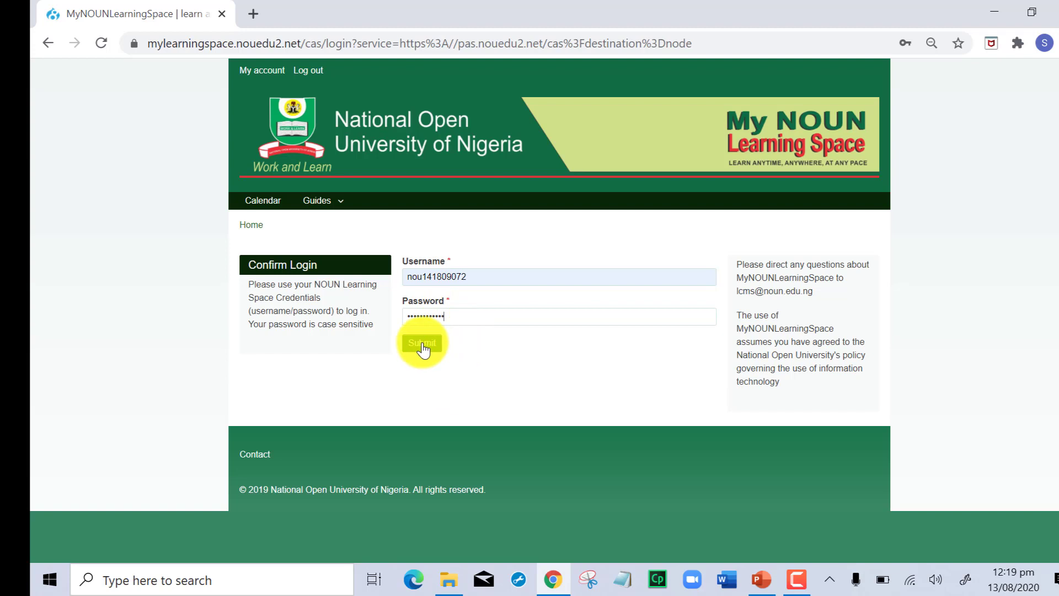
click(421, 342)
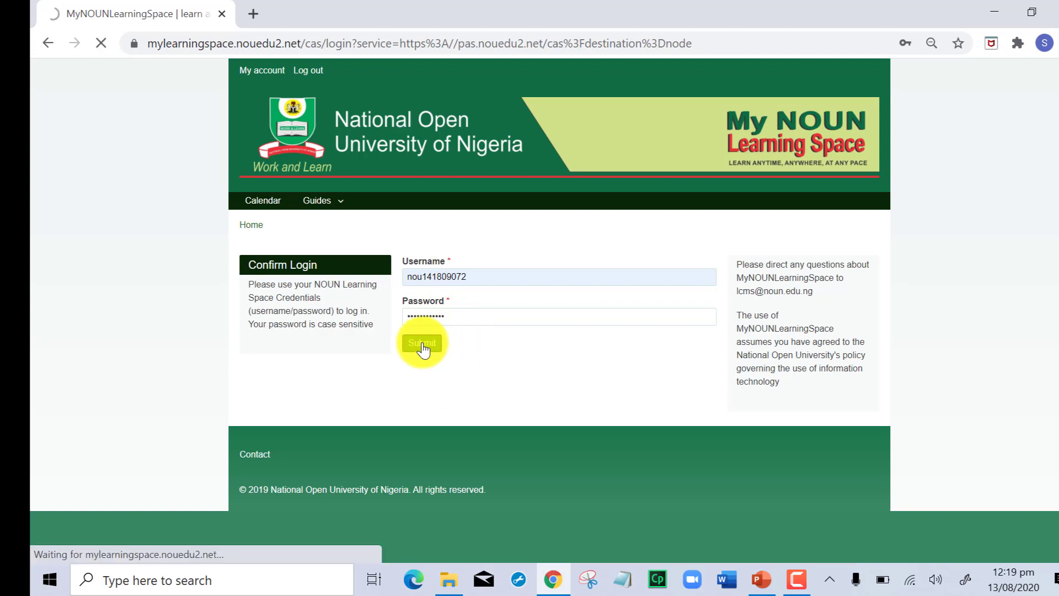
click(421, 343)
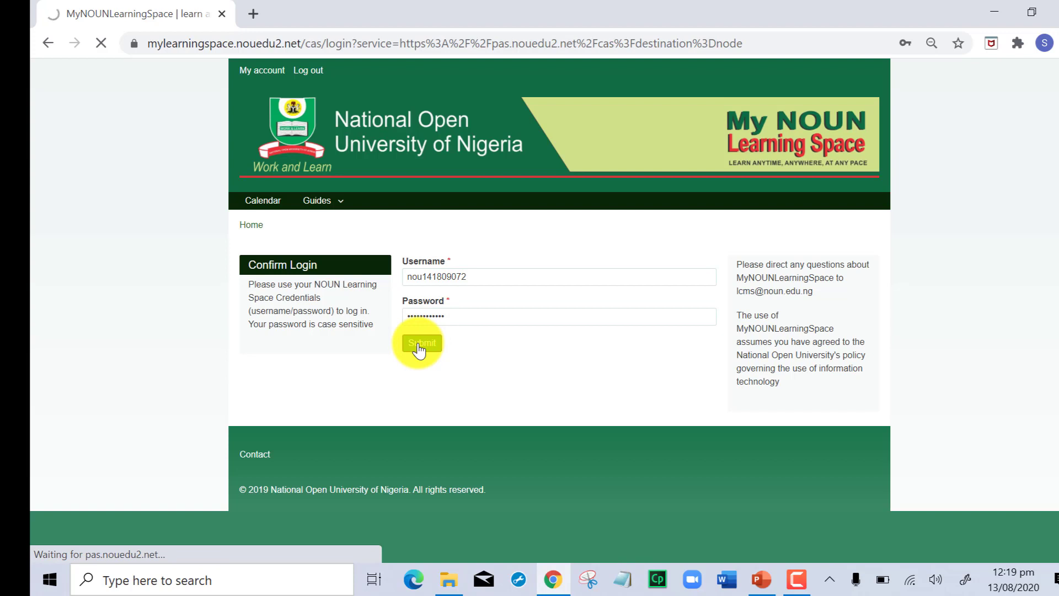
click(421, 342)
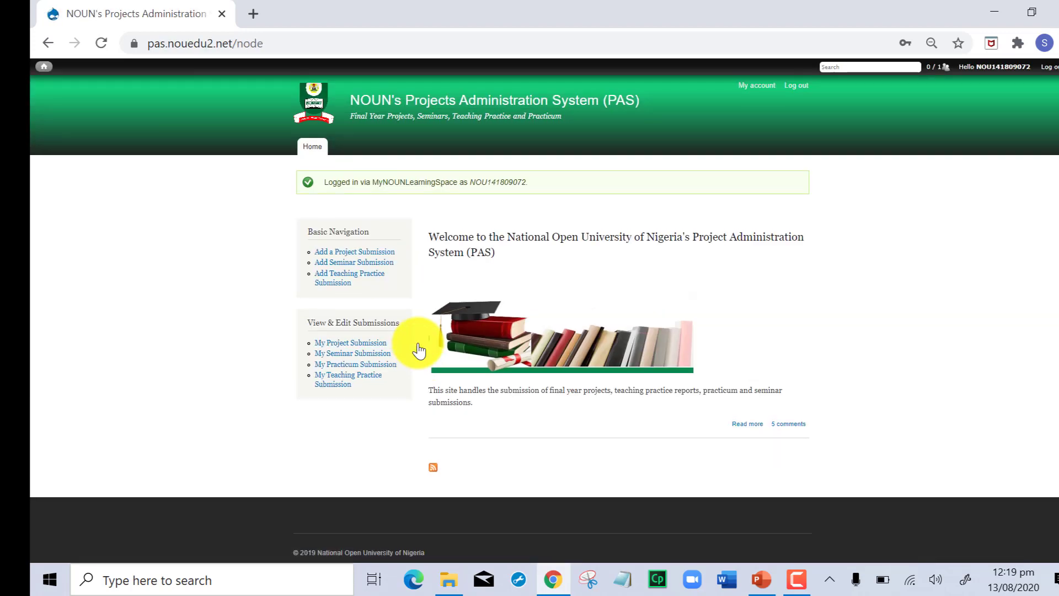
mouse_move(1030, 531)
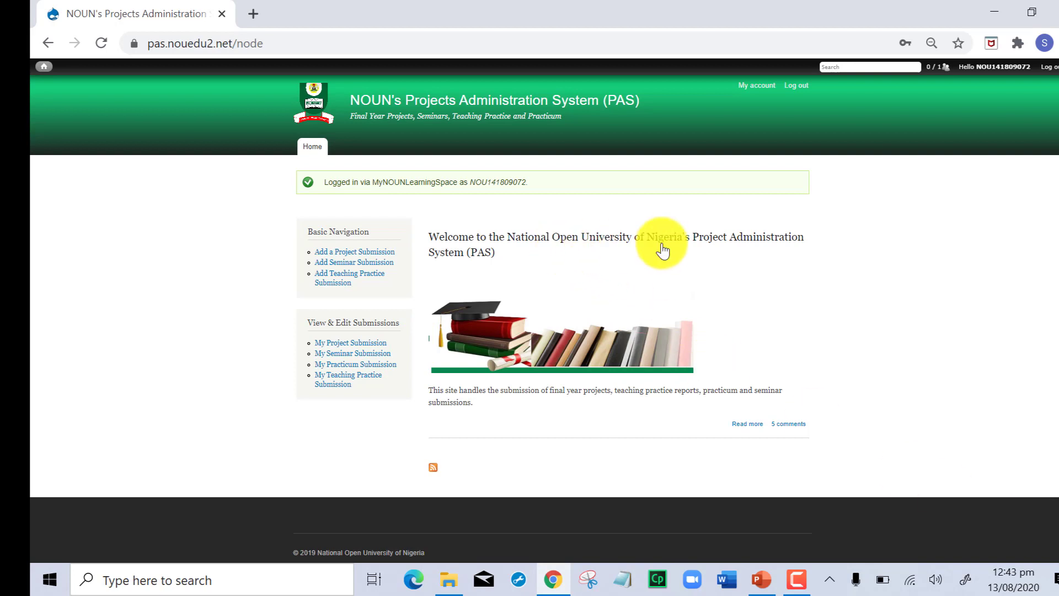
mouse_move(722, 250)
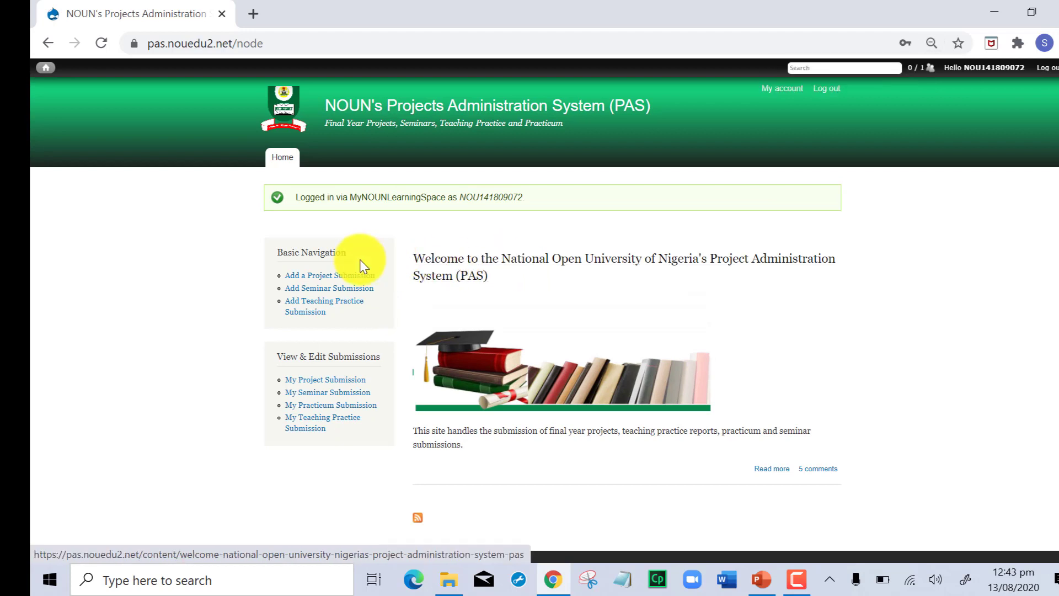
mouse_move(372, 353)
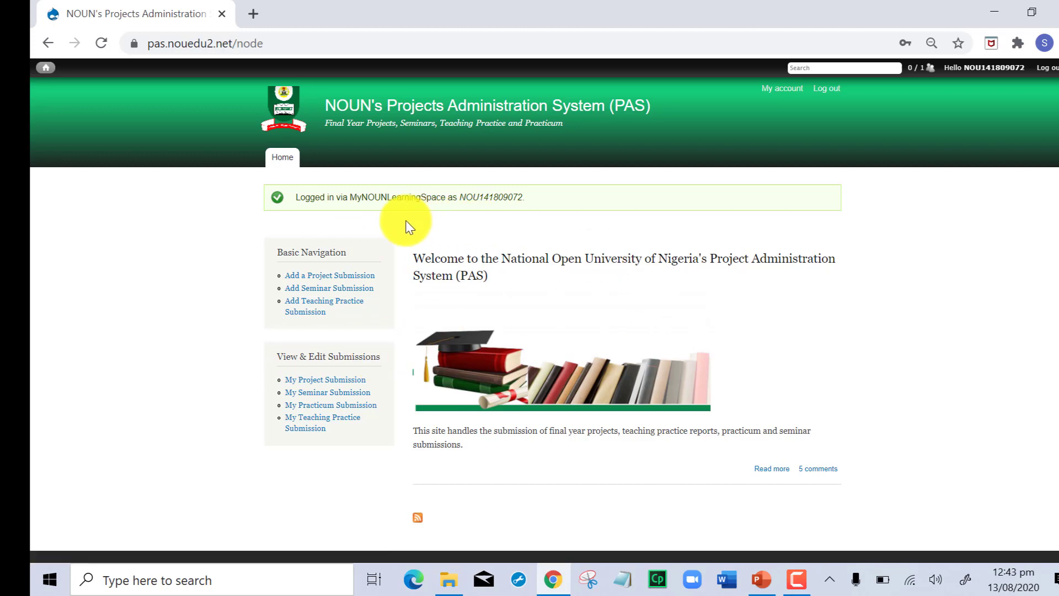
mouse_move(473, 214)
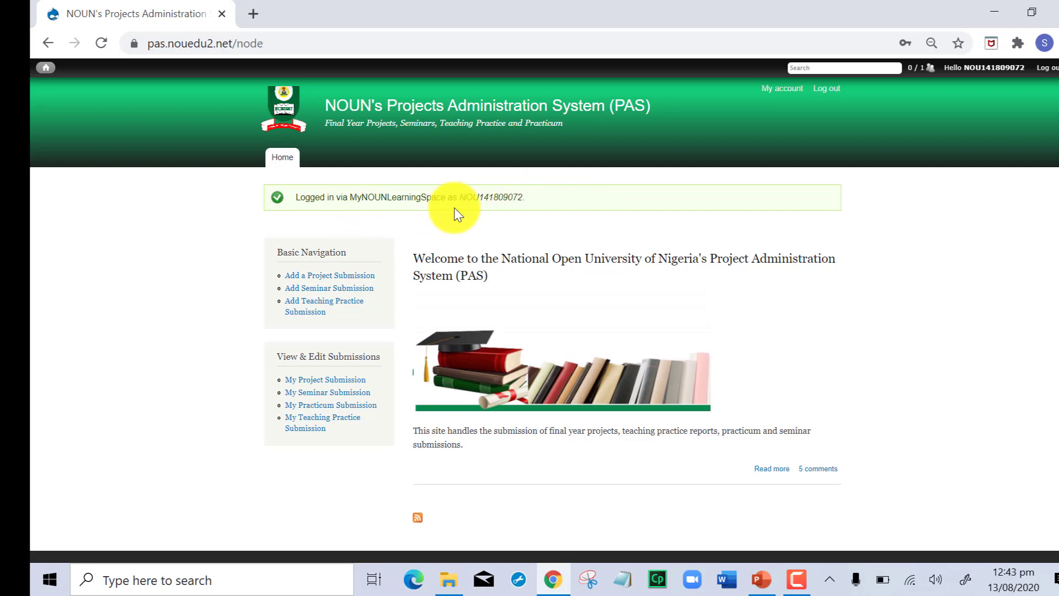
mouse_move(998, 82)
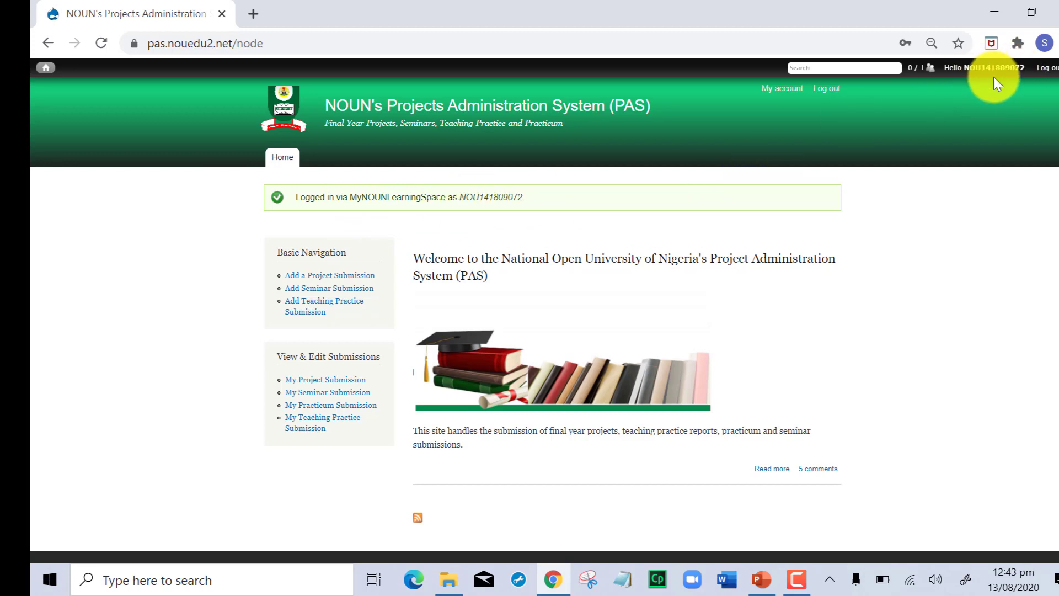
mouse_move(1006, 87)
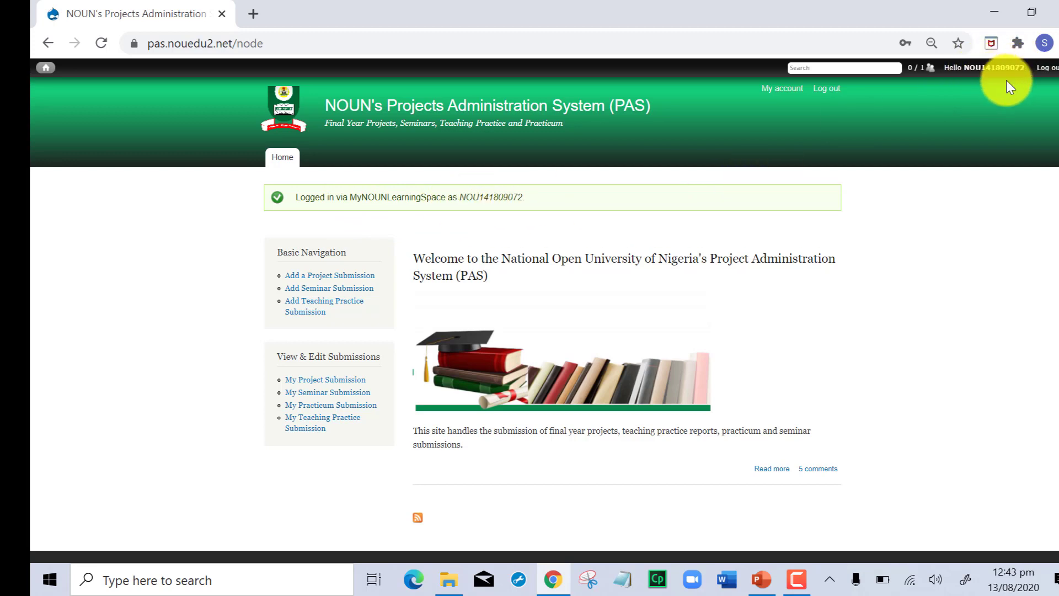
mouse_move(999, 87)
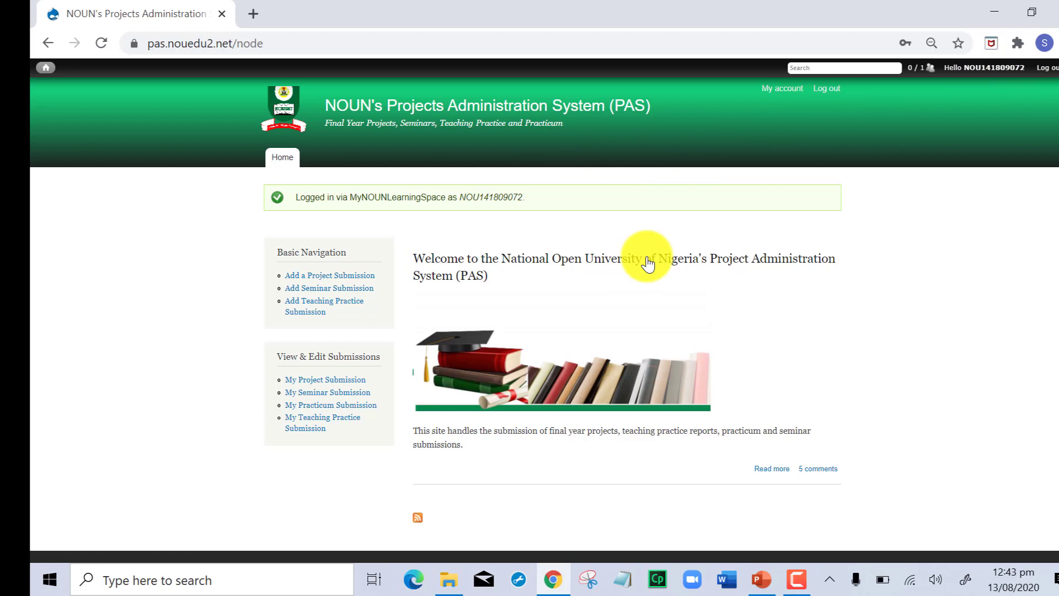
mouse_move(665, 298)
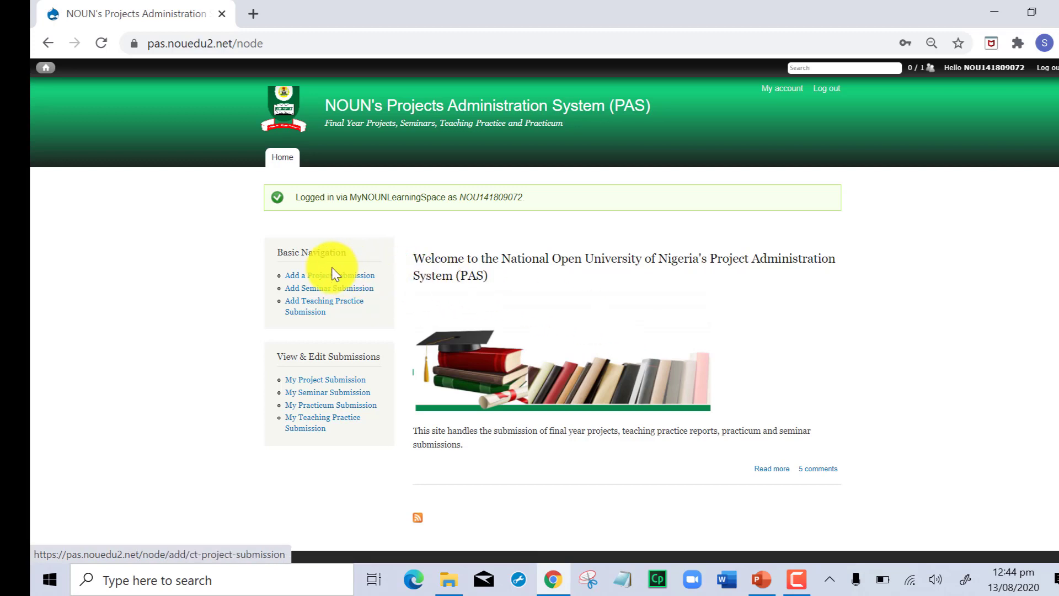
mouse_move(322, 252)
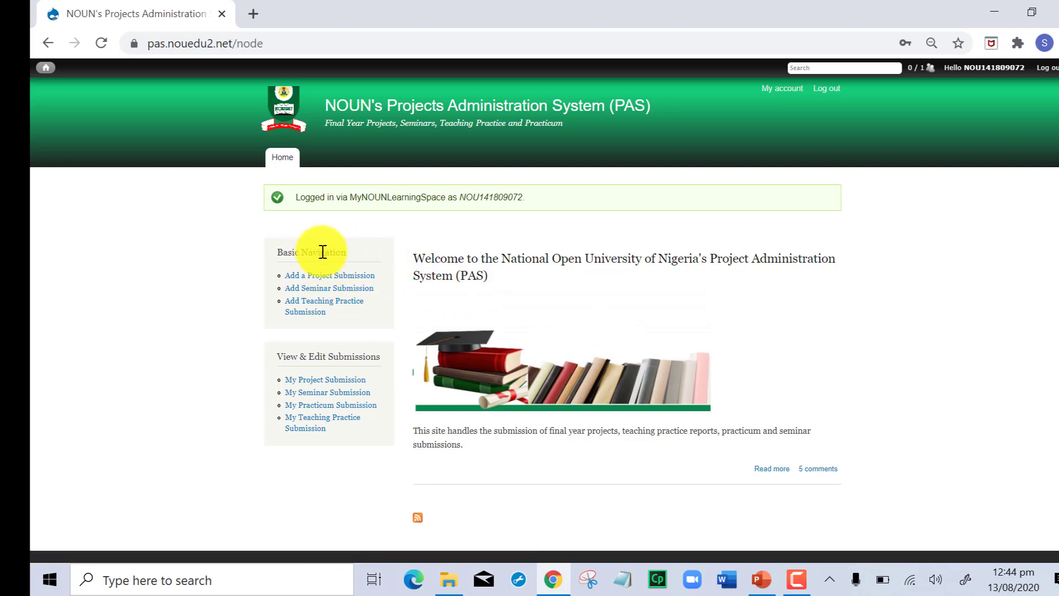
mouse_move(330, 274)
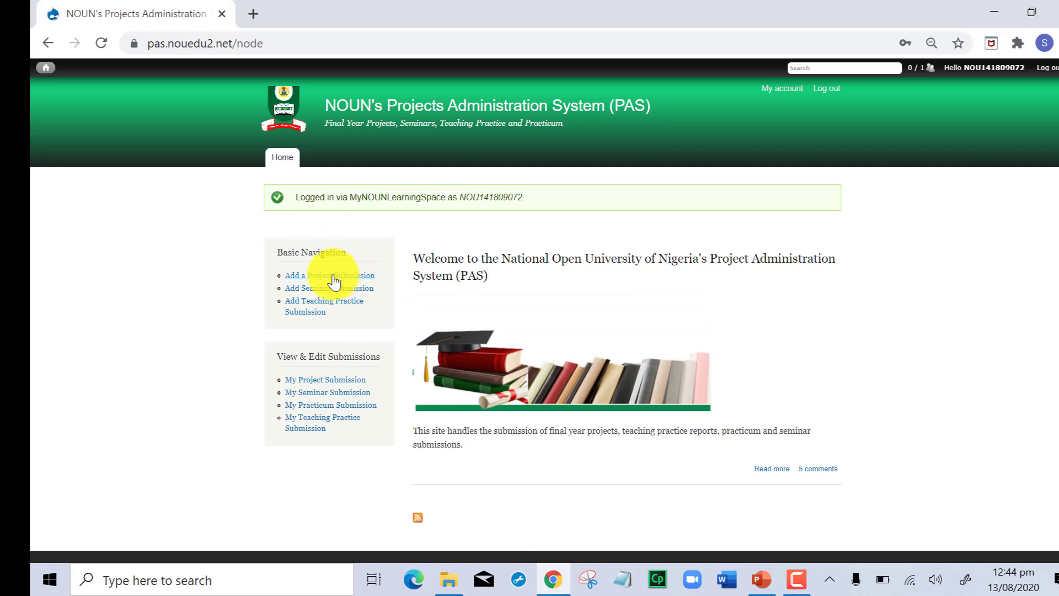
mouse_move(314, 280)
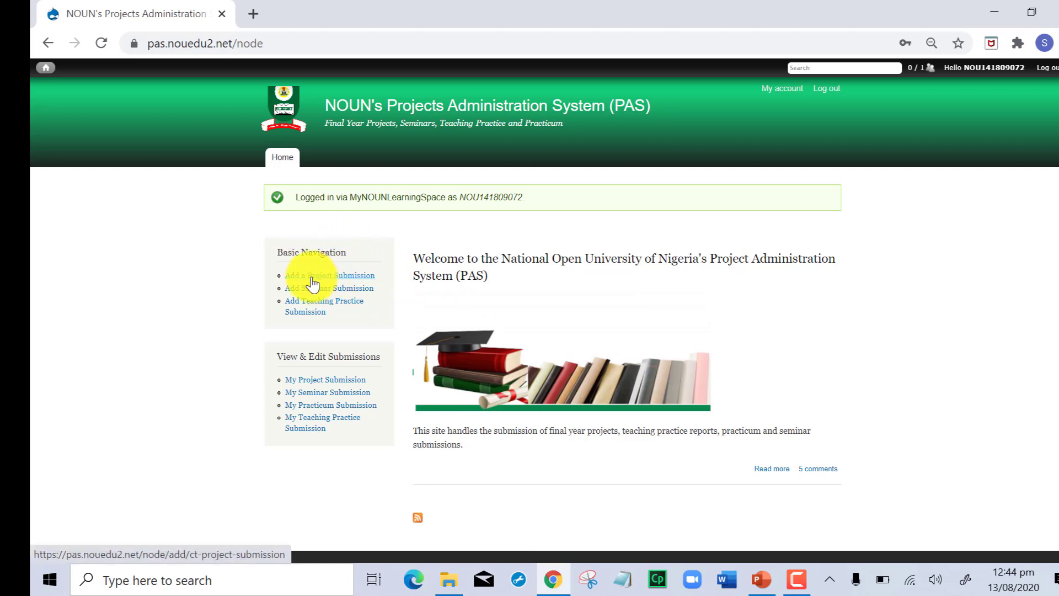
Open the 'Add a Project Submission' form from Basic Navigation
click(330, 276)
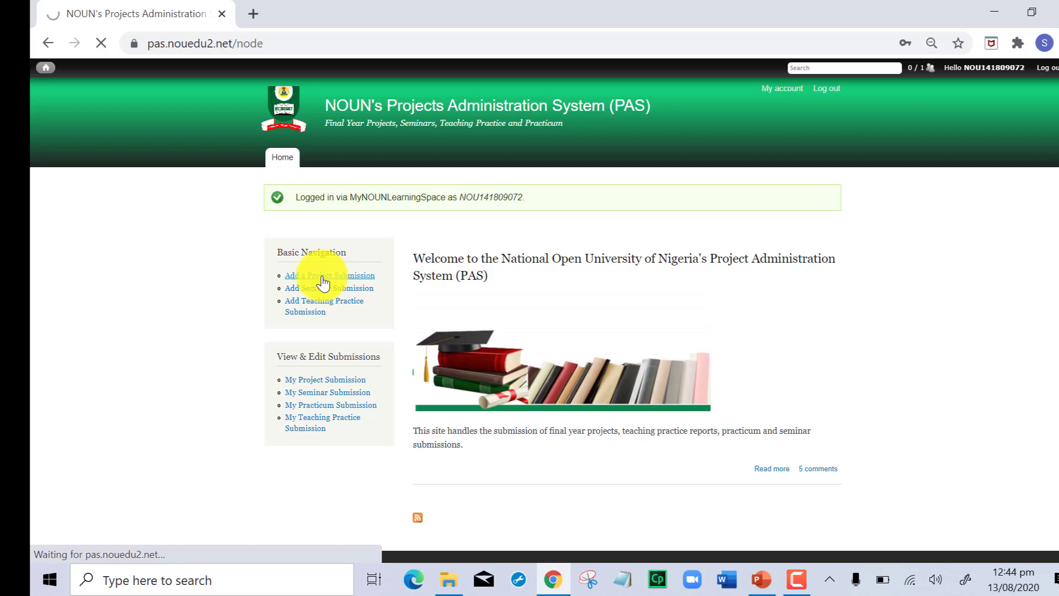
click(330, 275)
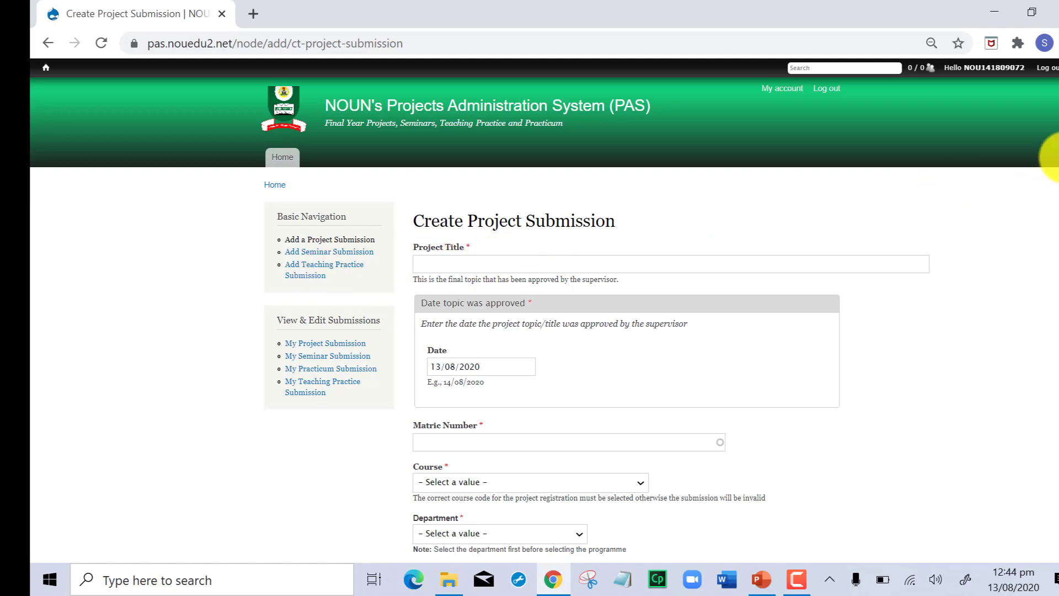
Fill Project Title 'Test Project title' and approval date 13 August 2020
scroll(down, 3)
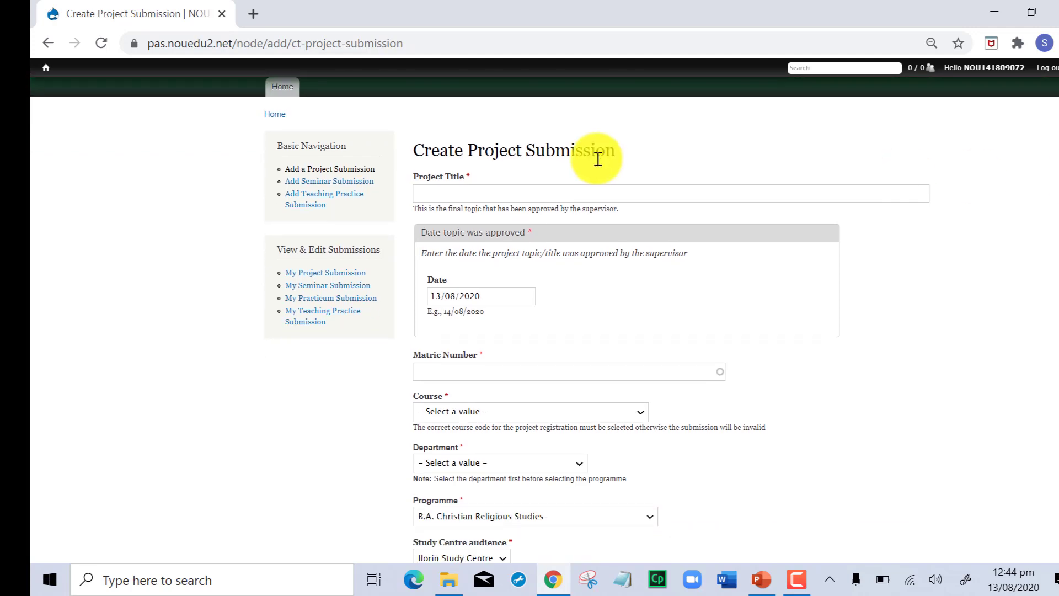
click(671, 193)
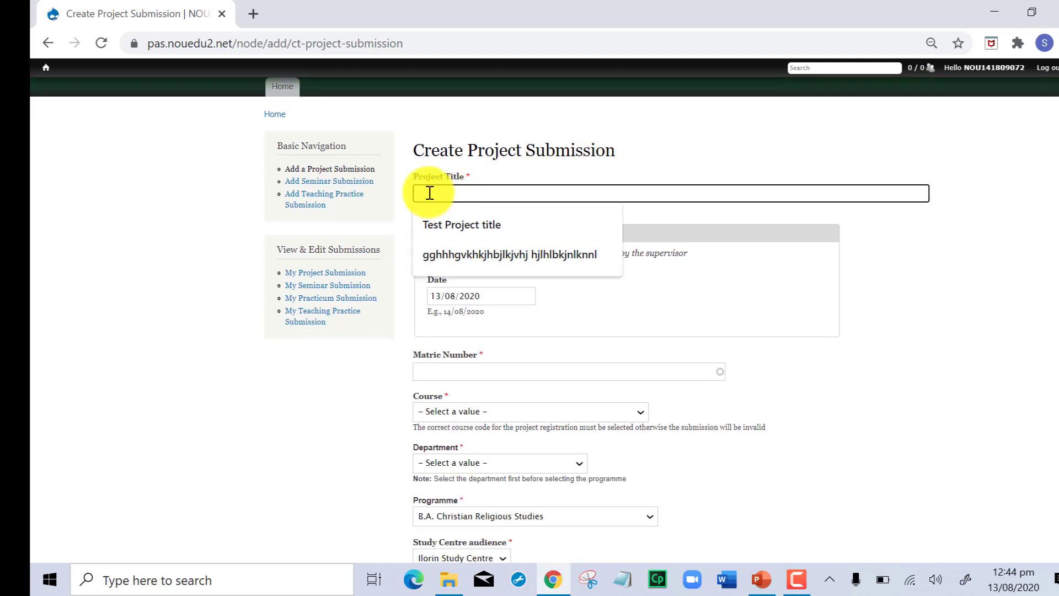
click(462, 224)
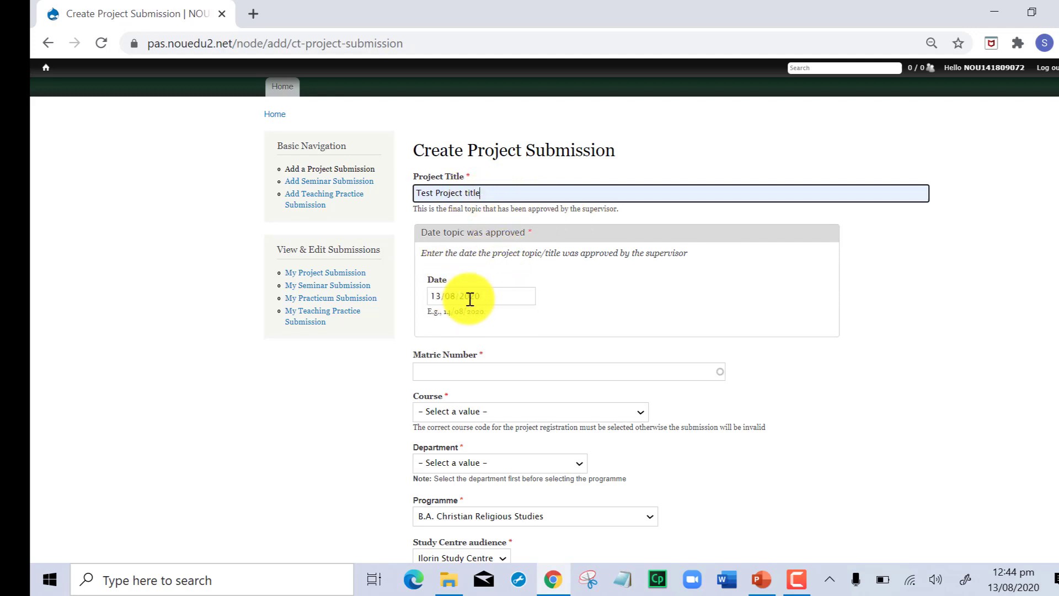
click(481, 295)
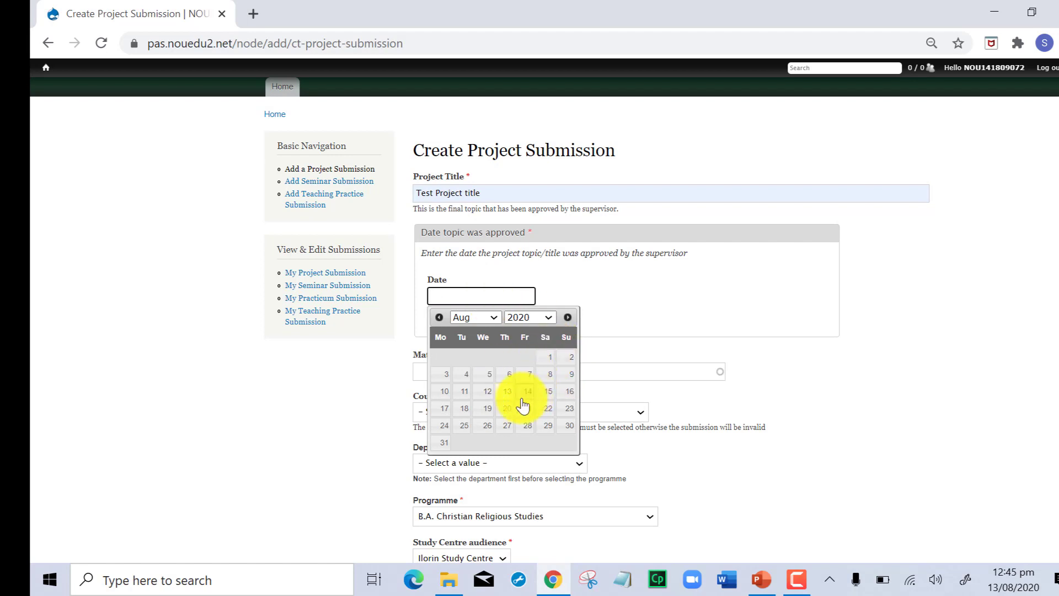
click(506, 392)
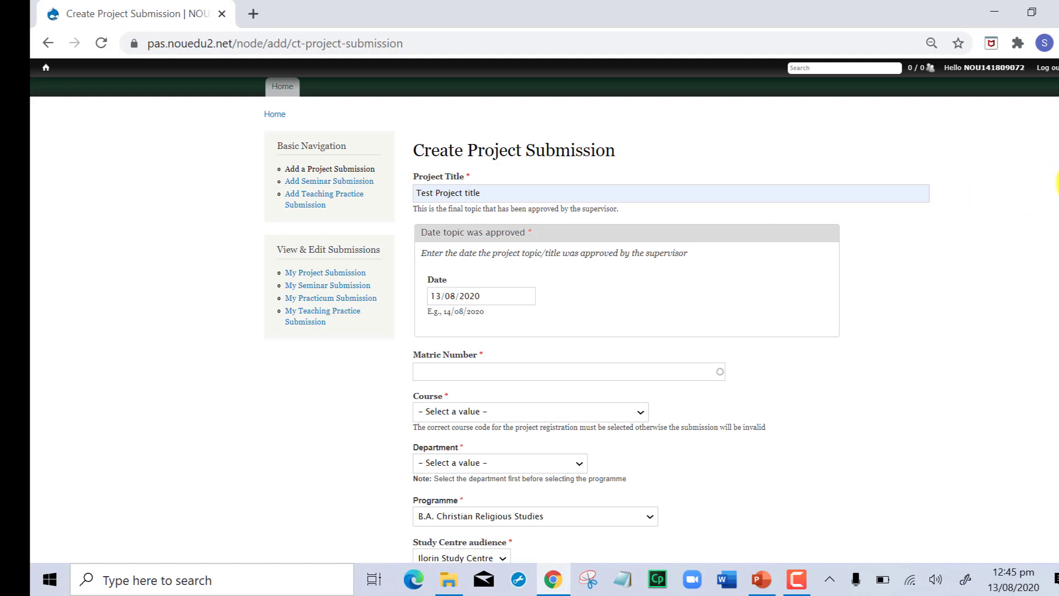
scroll(down, 3)
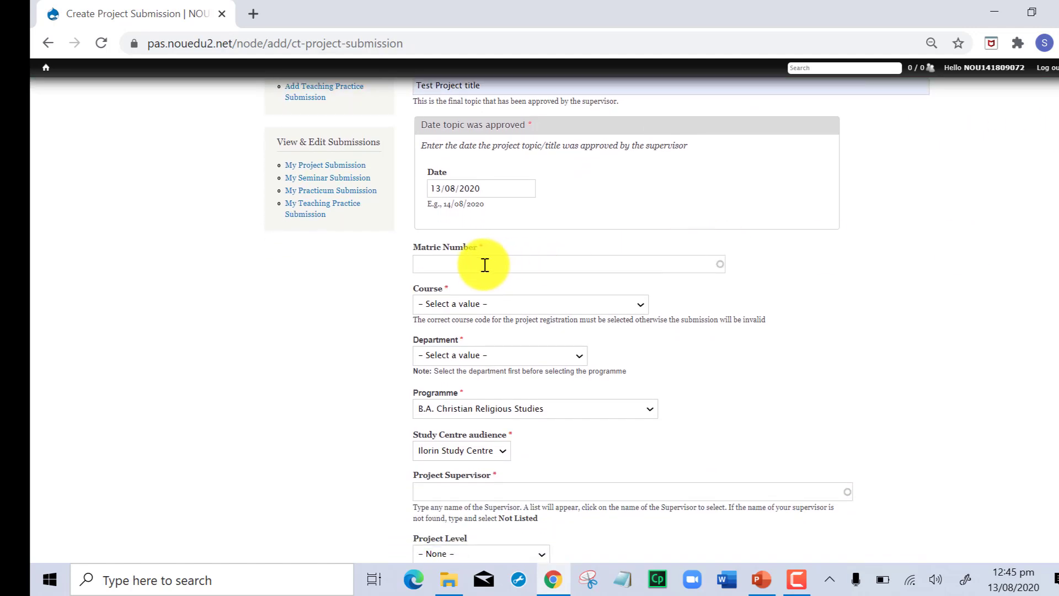
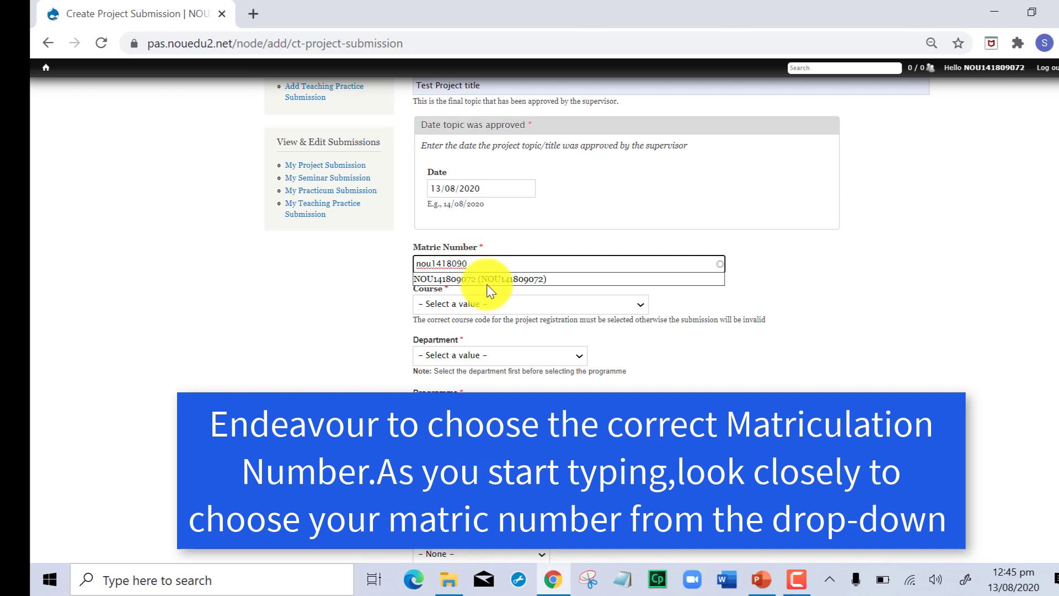
click(479, 279)
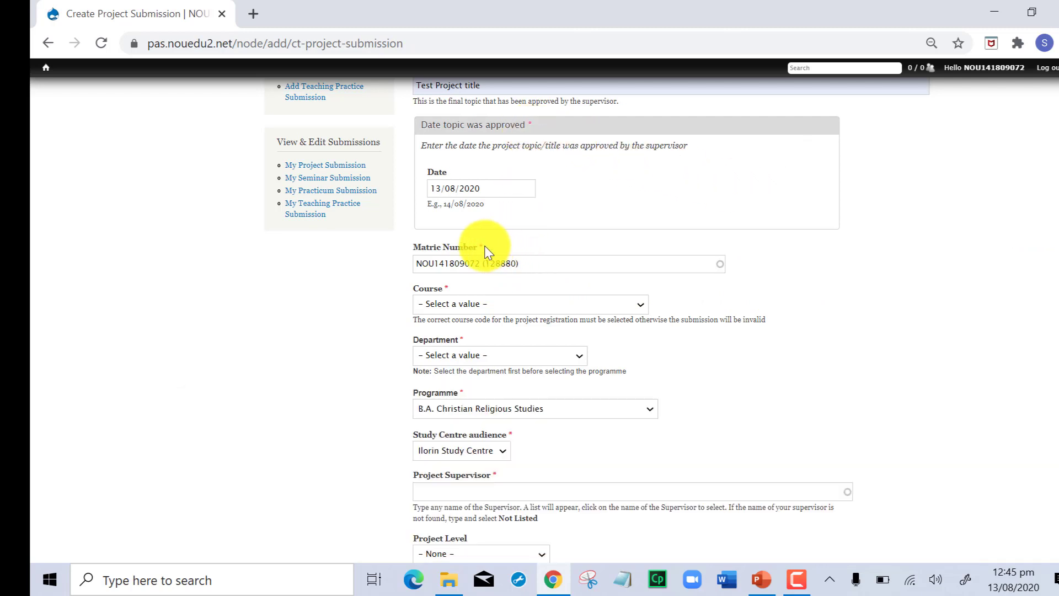
mouse_move(453, 298)
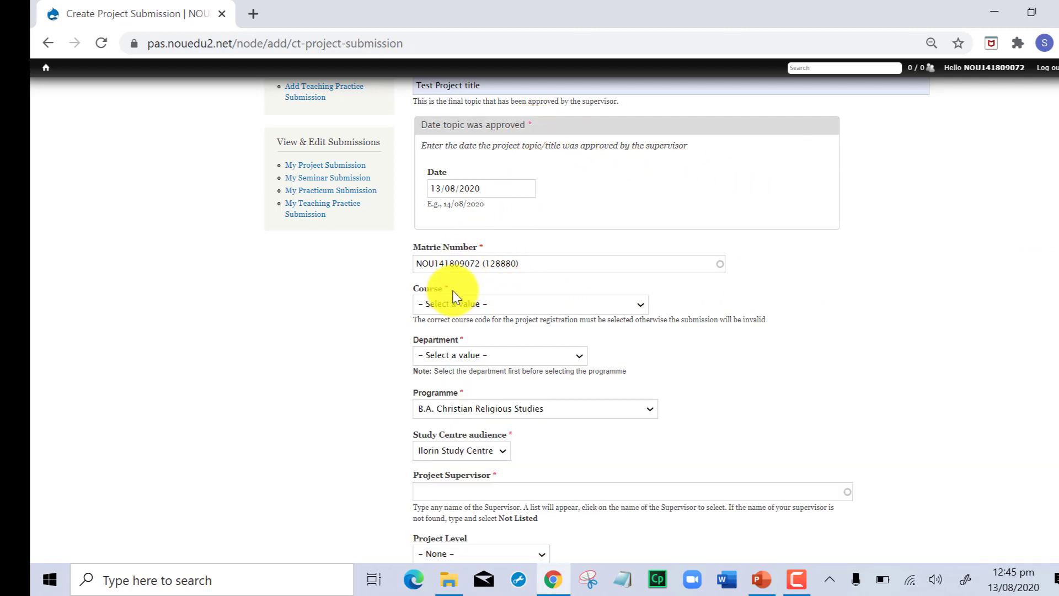
mouse_move(552, 270)
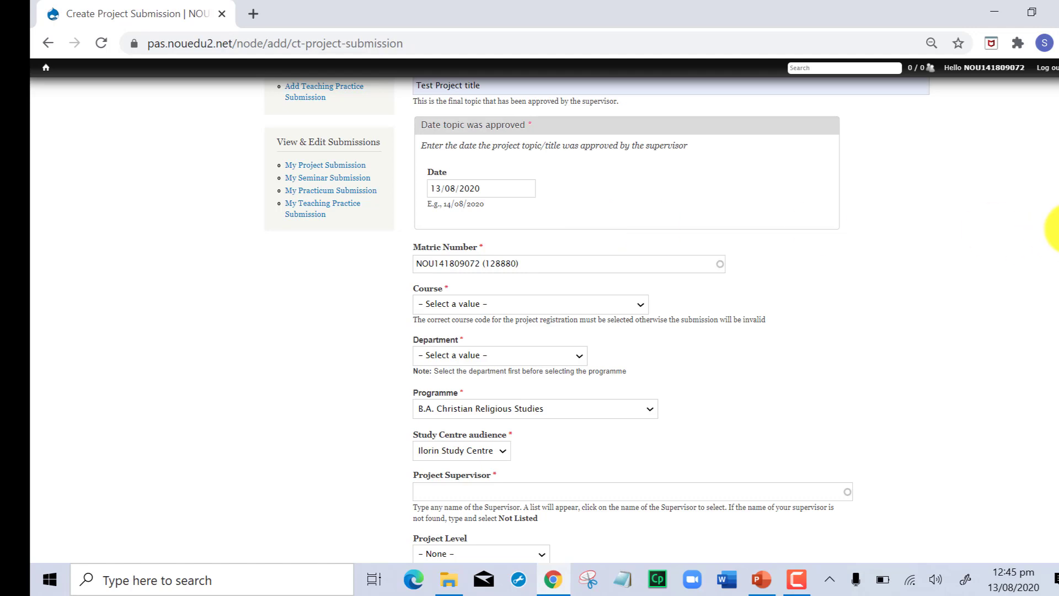
Select ACC450 RESEARCH PROJECT in the Course dropdown
scroll(down, 3)
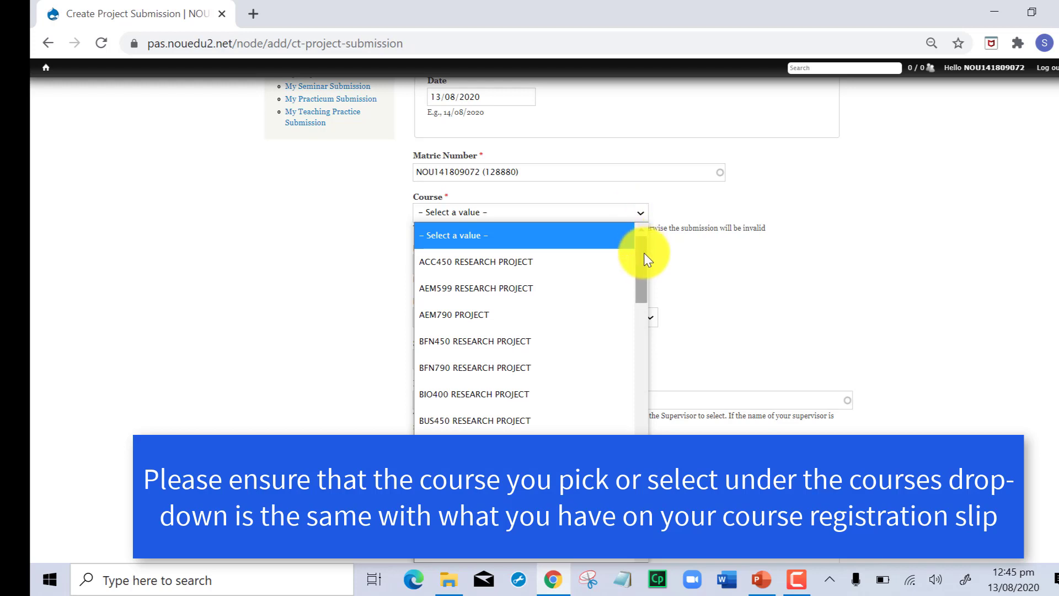
scroll(down, 3)
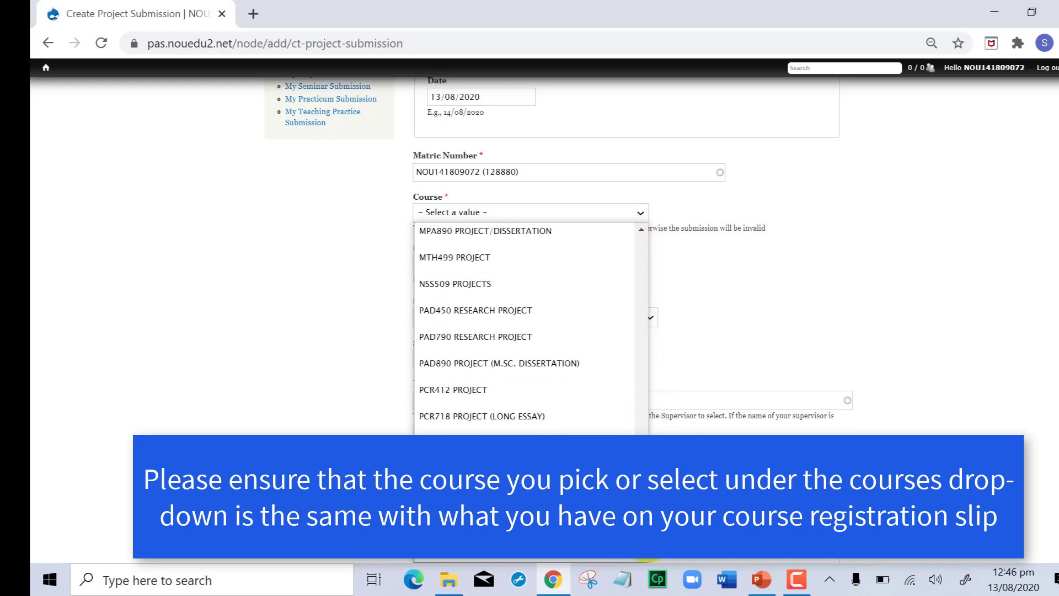
scroll(down, 3)
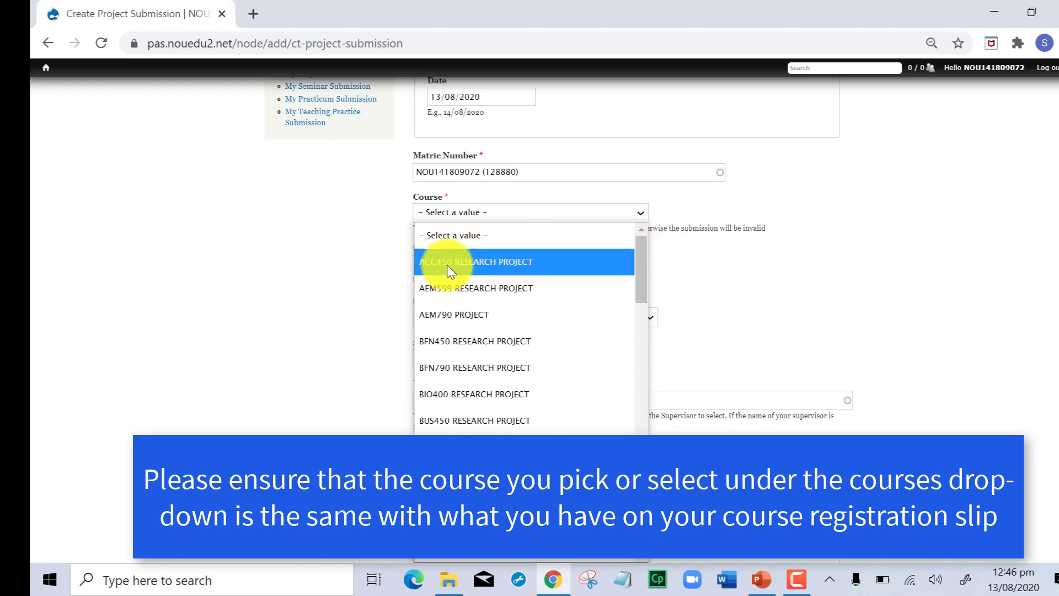
click(475, 261)
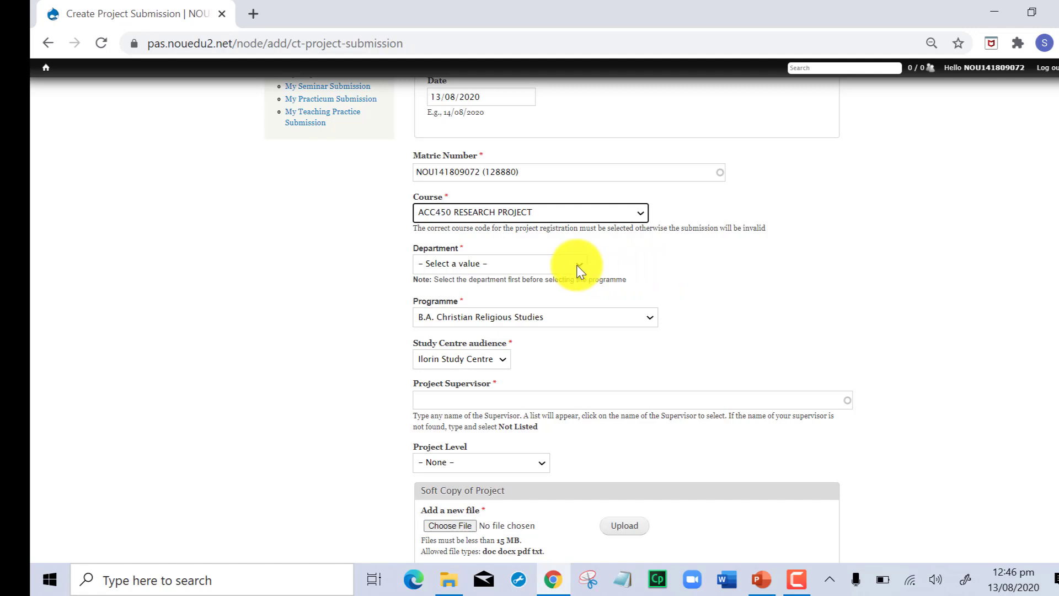
Set the Department dropdown to Financial Studies
click(480, 264)
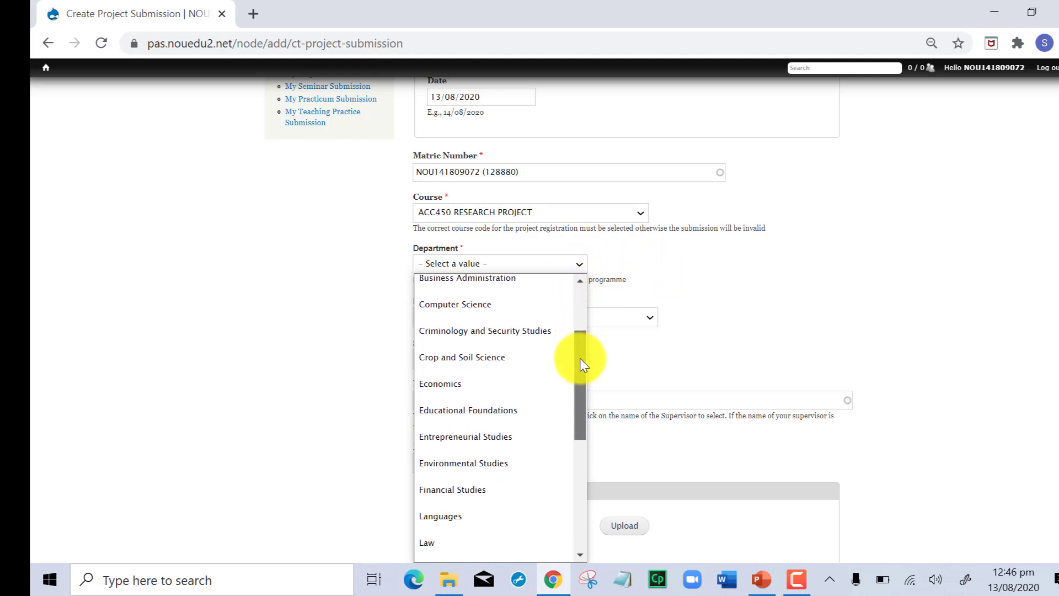
click(452, 490)
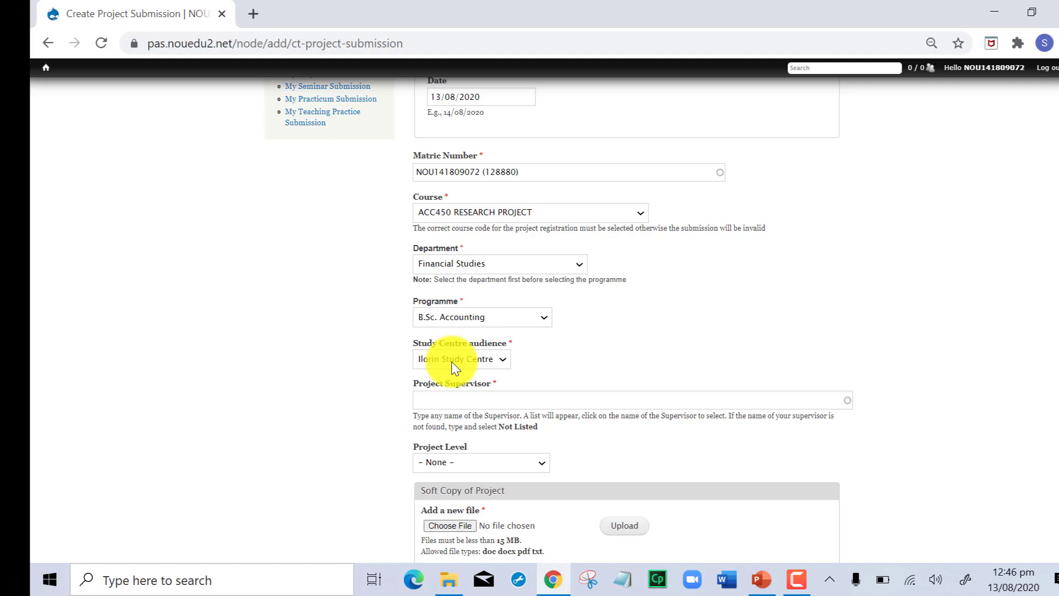
mouse_move(516, 370)
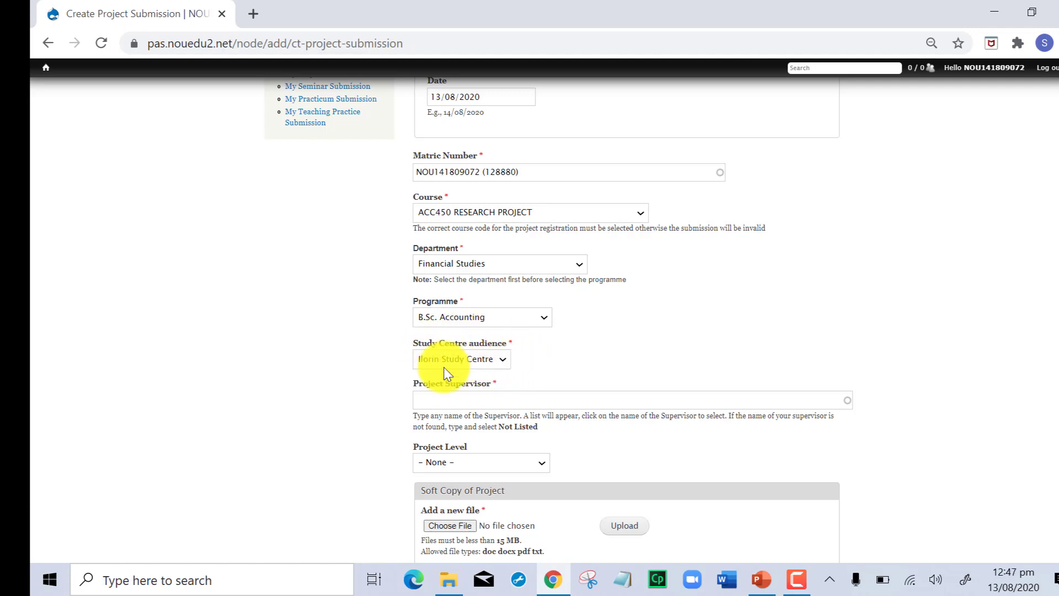
mouse_move(537, 361)
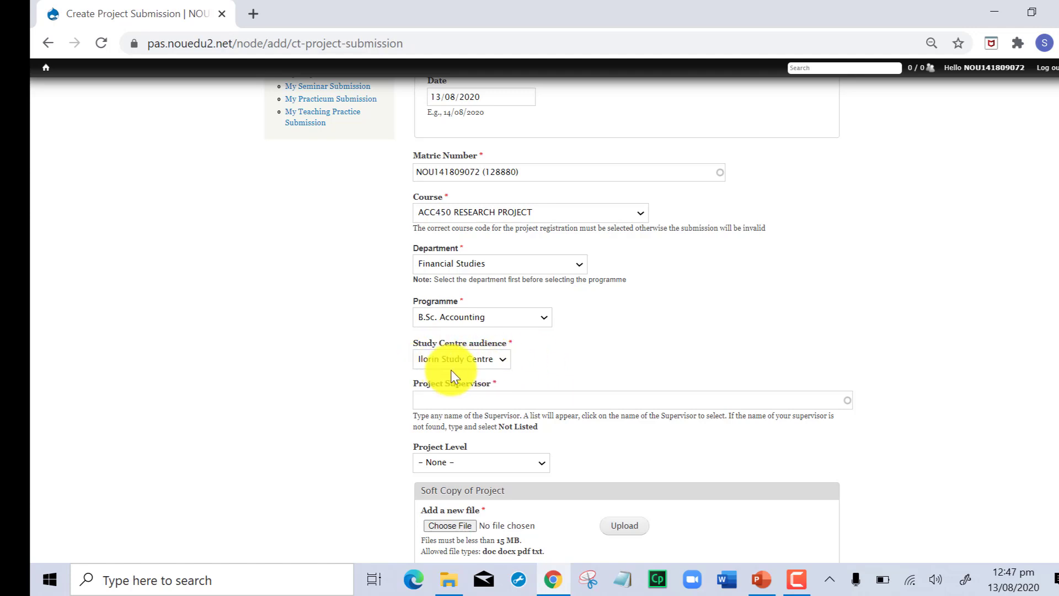
mouse_move(578, 368)
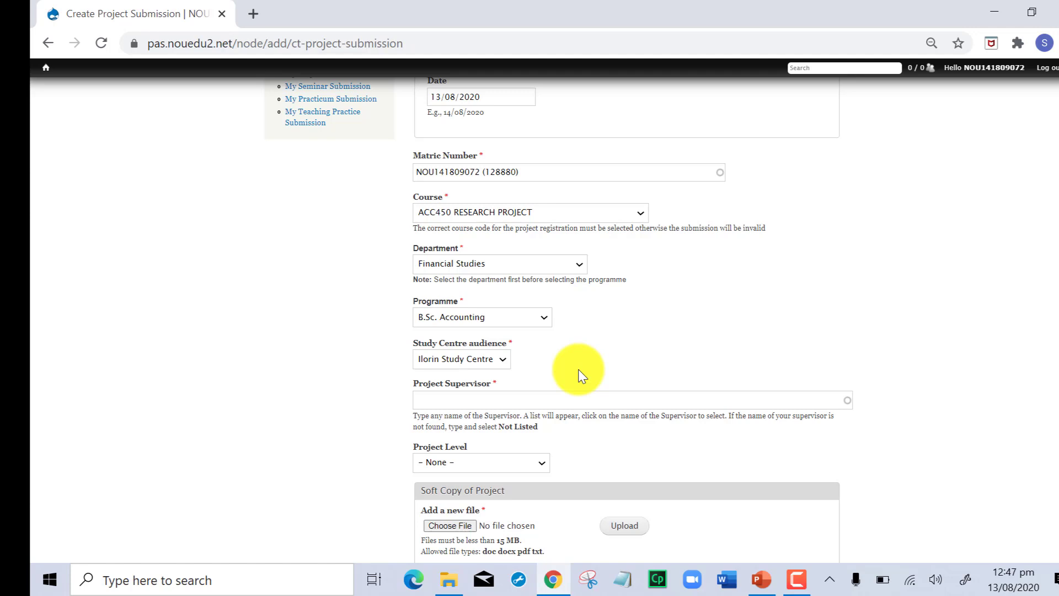
mouse_move(1054, 256)
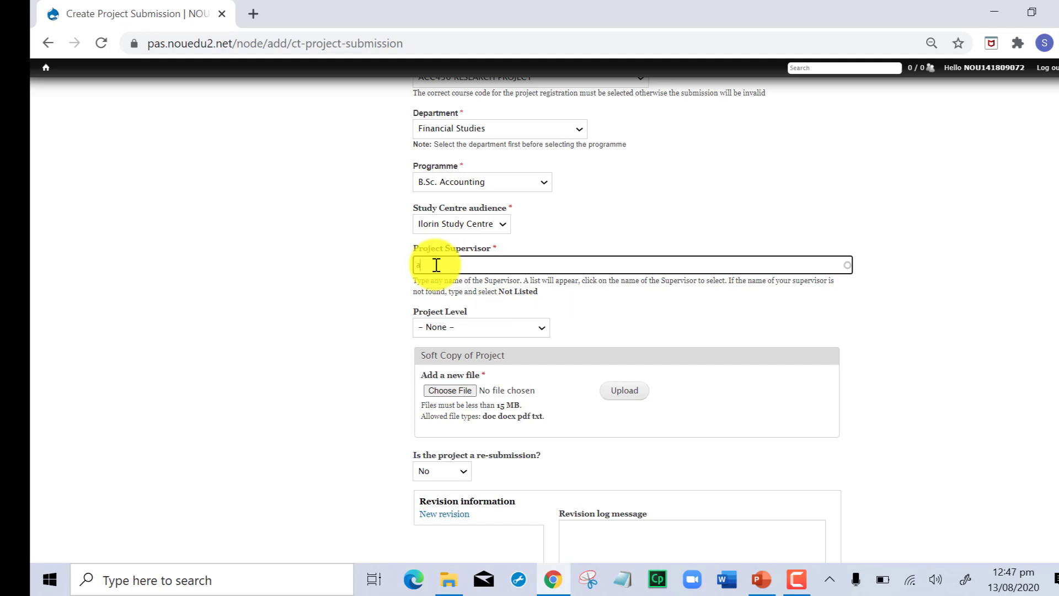
Enter supervisor 'adewale' and set Project Level to Undergraduate (UG)
text(adewale)
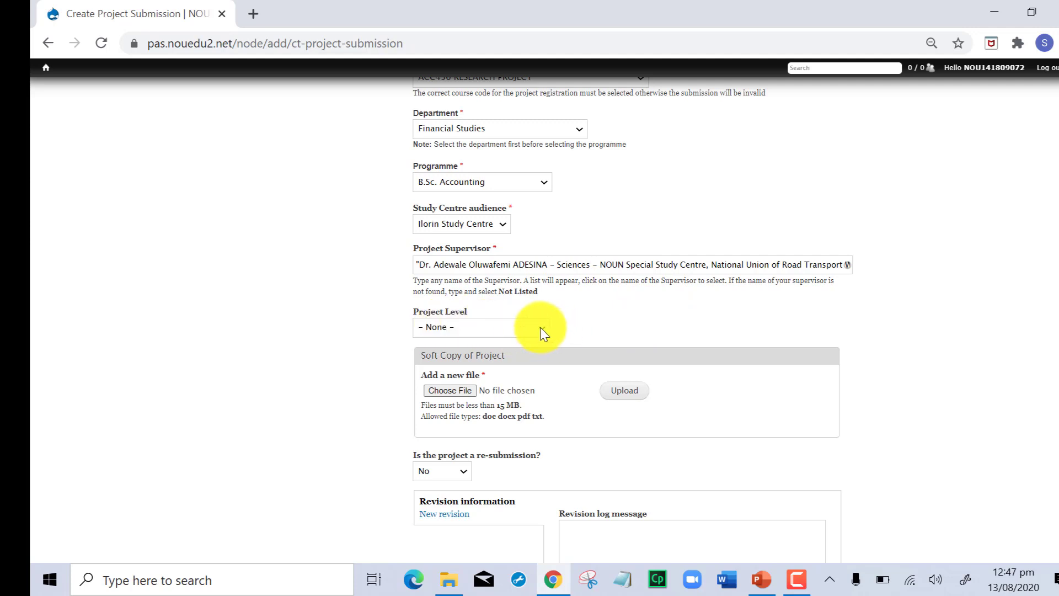
click(481, 327)
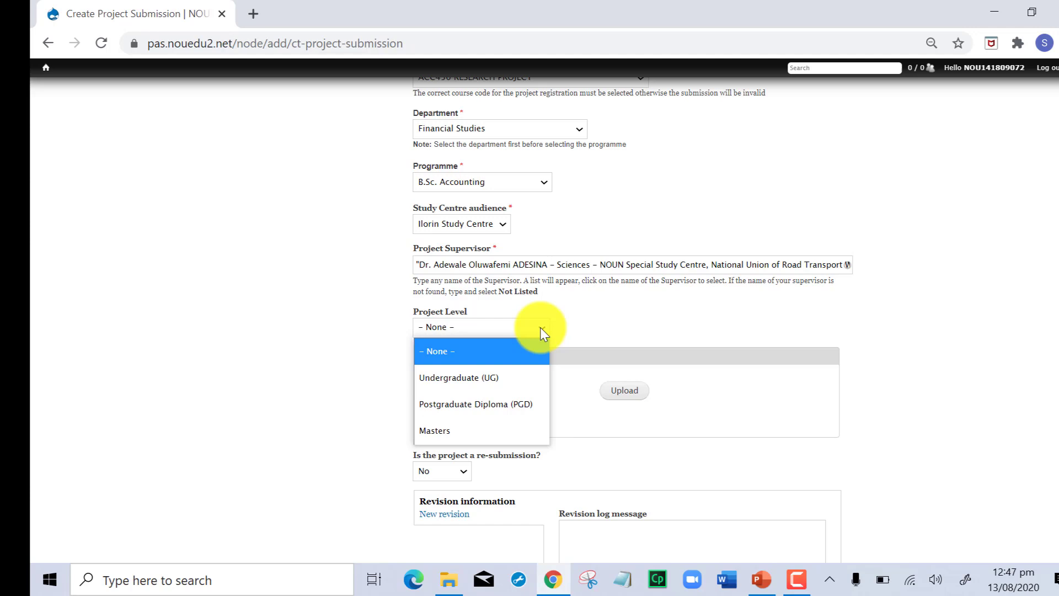
mouse_move(473, 377)
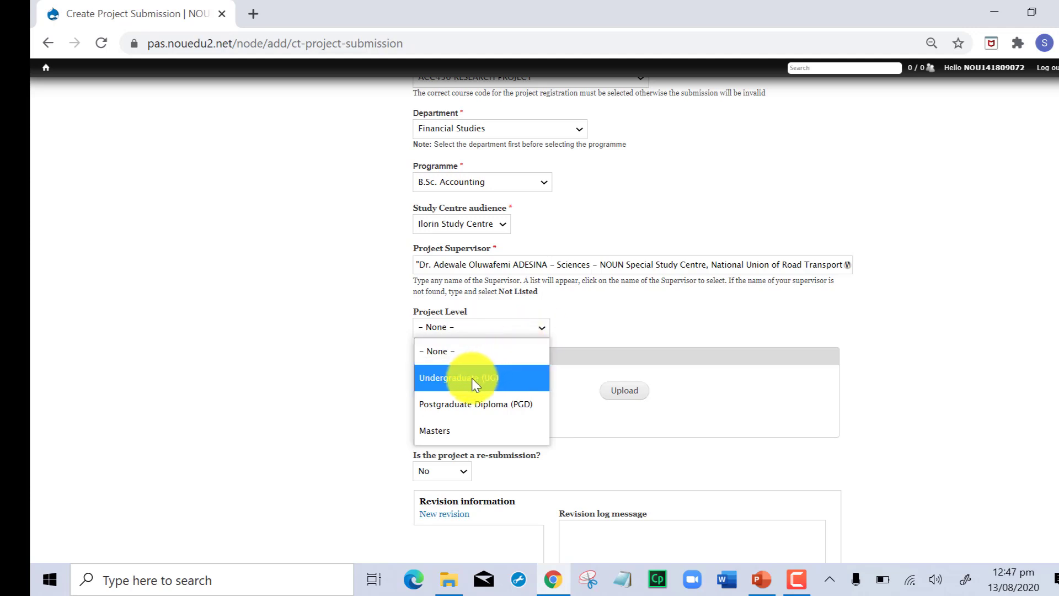
click(460, 377)
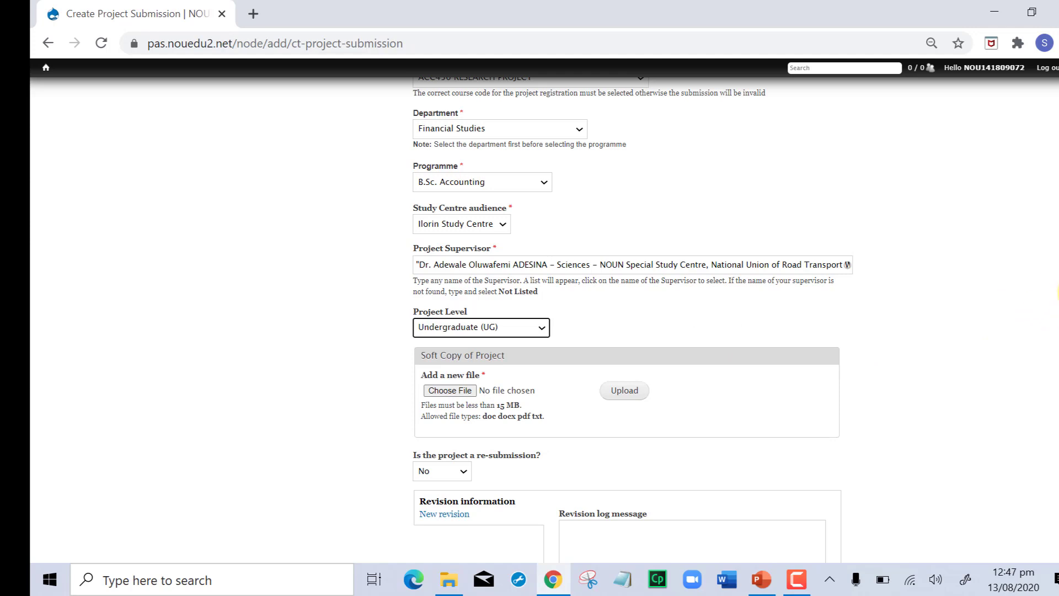
scroll(down, 3)
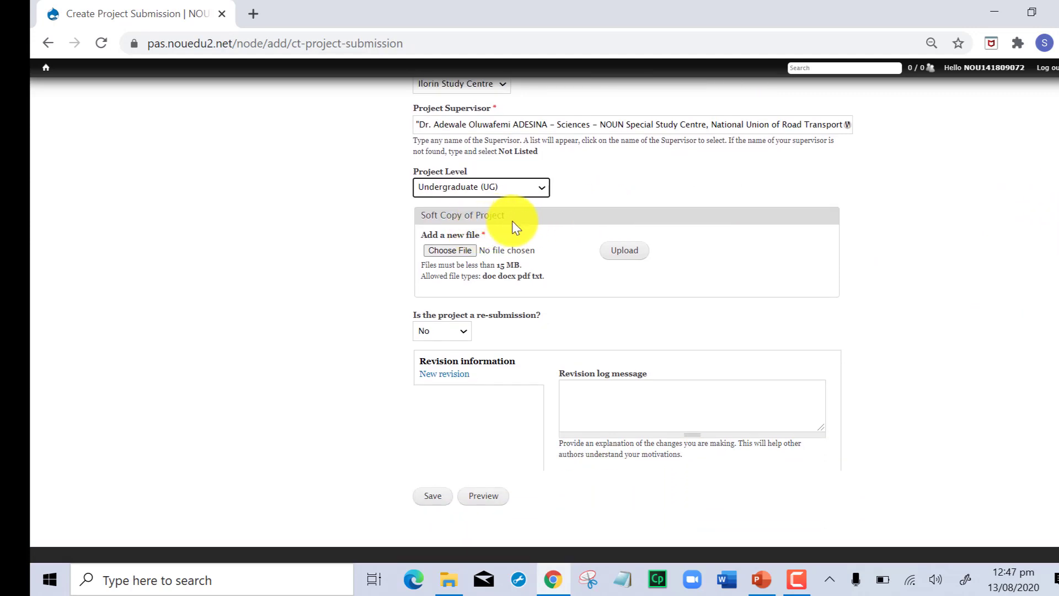
mouse_move(506, 289)
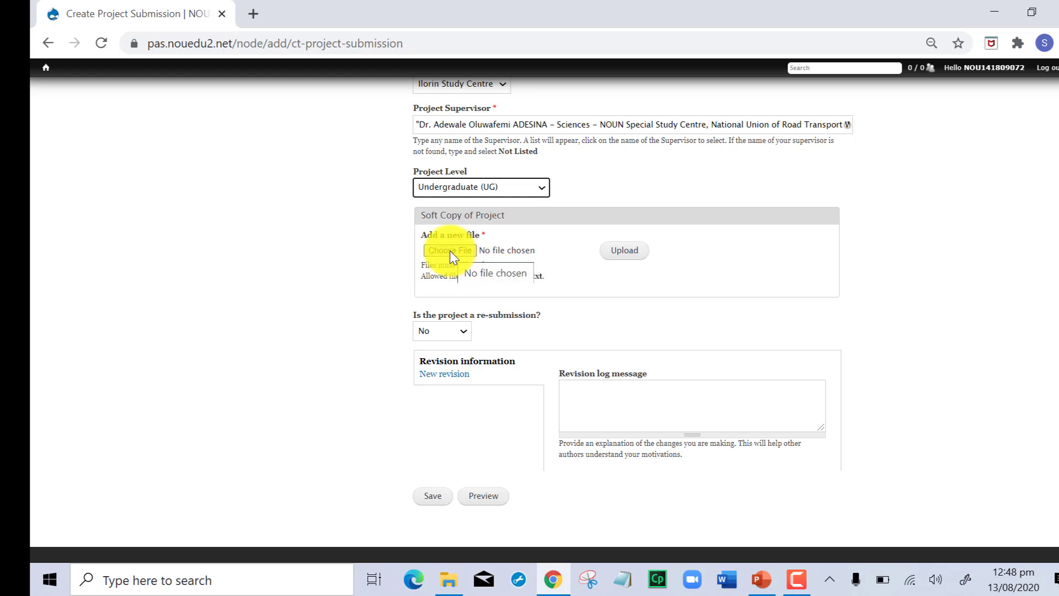
Choose the Stepwise Guide .docx from the Desktop as the soft copy project file
click(449, 249)
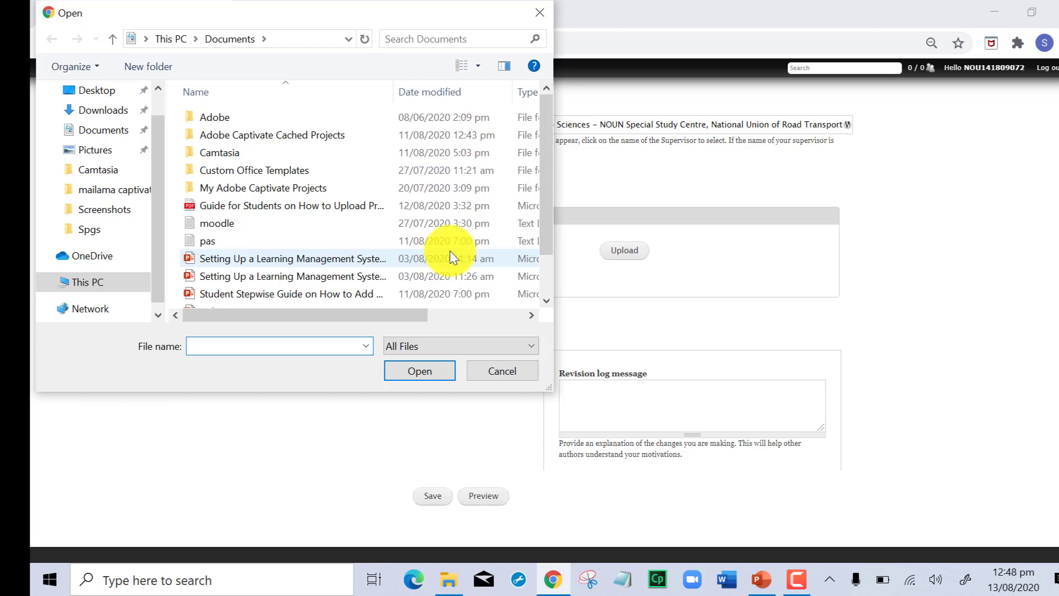
click(98, 90)
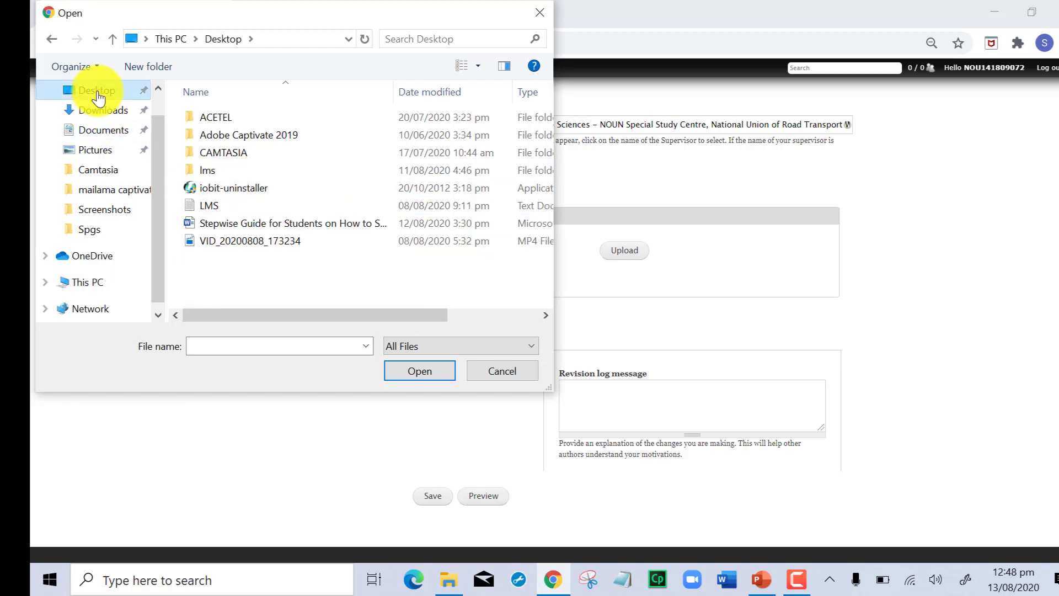
click(208, 206)
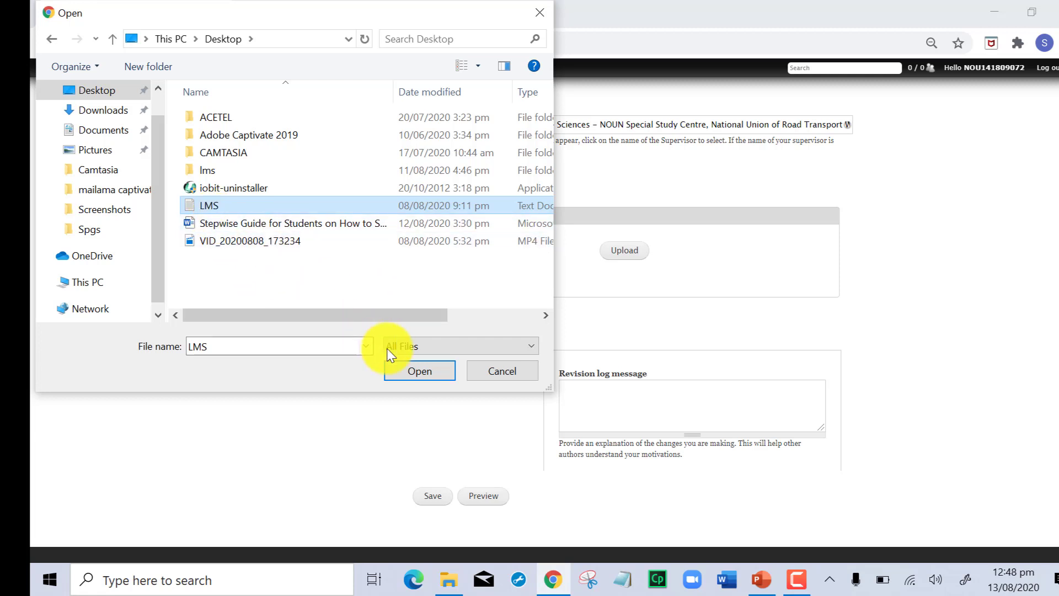
click(292, 223)
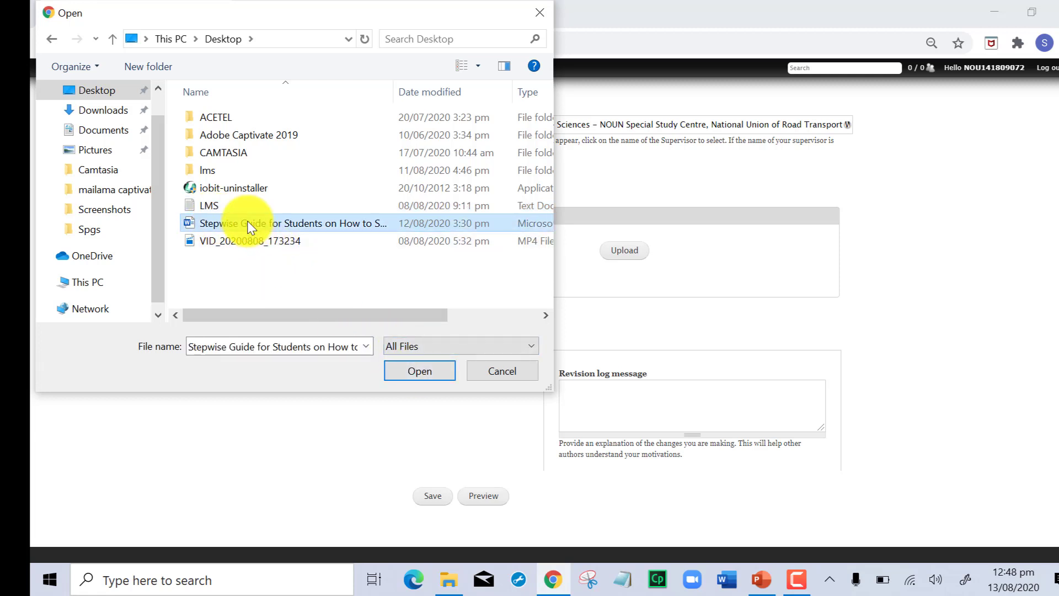
mouse_move(419, 370)
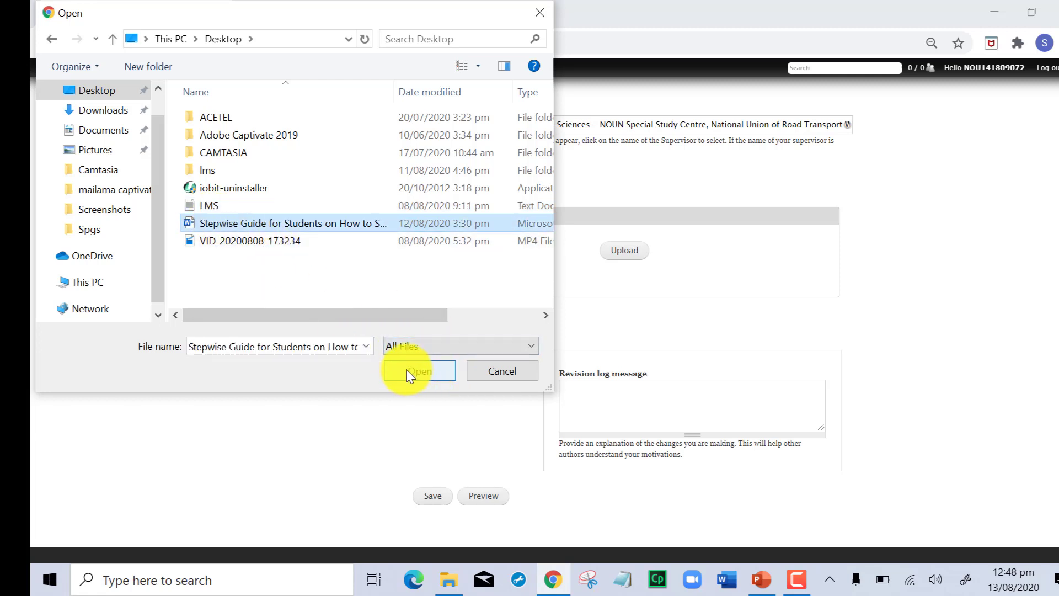
click(418, 370)
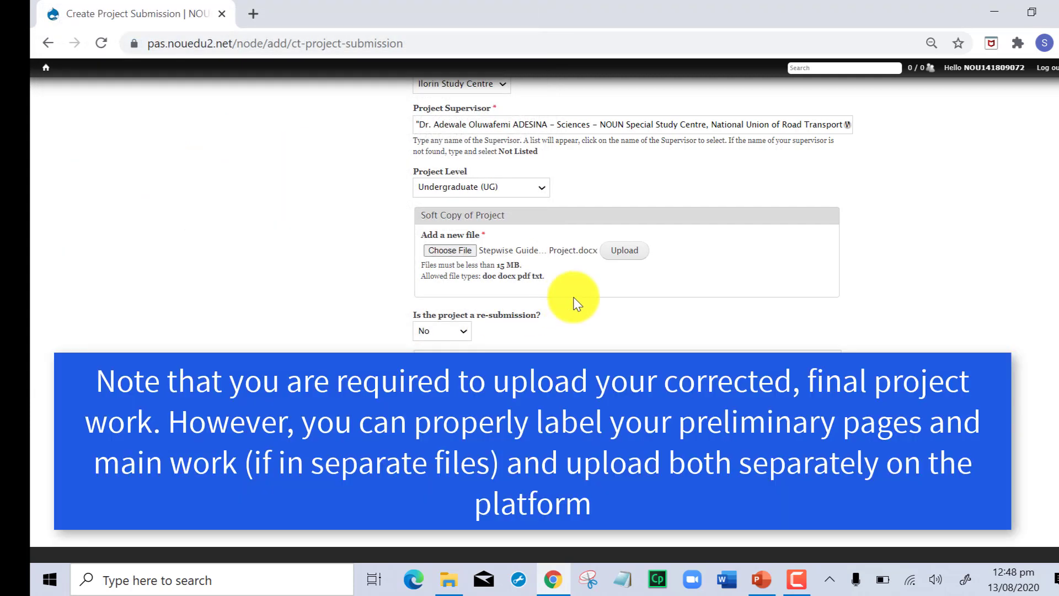
mouse_move(547, 270)
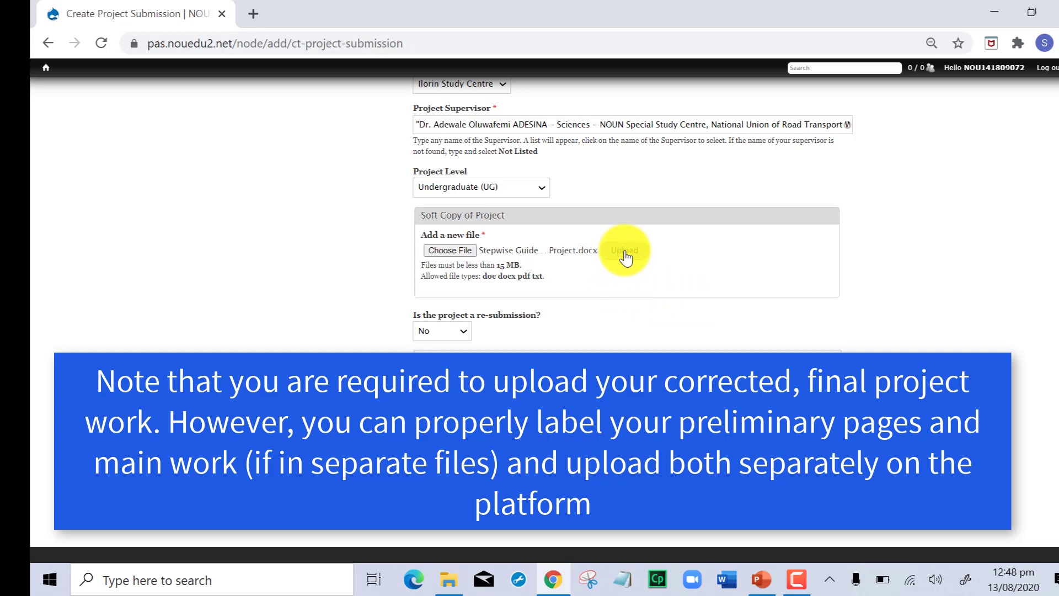
Upload the chosen Stepwise Guide .docx (1.7 MB) under Soft Copy of Project
click(623, 250)
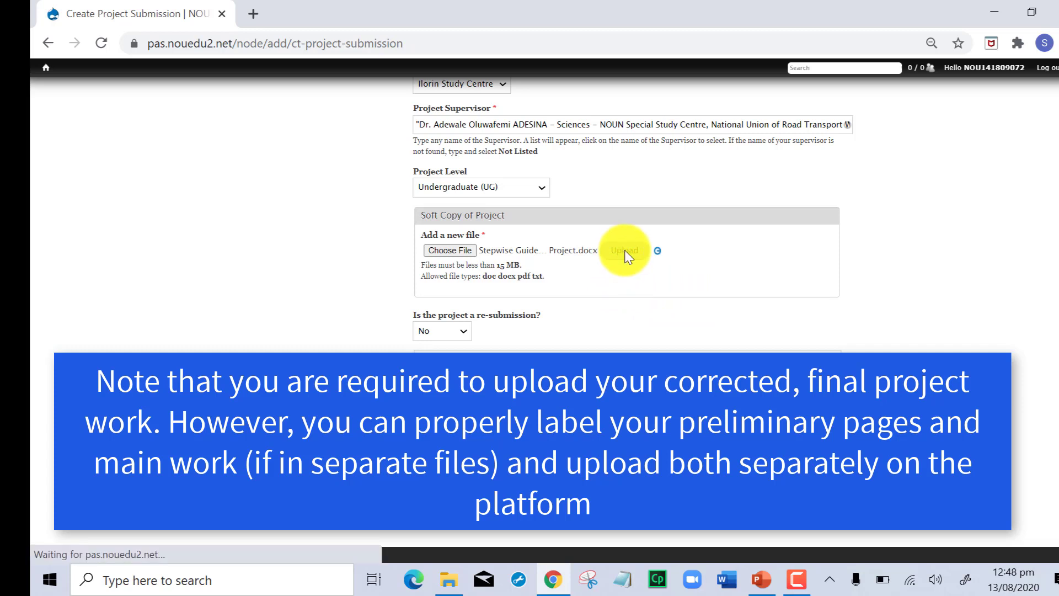
click(622, 250)
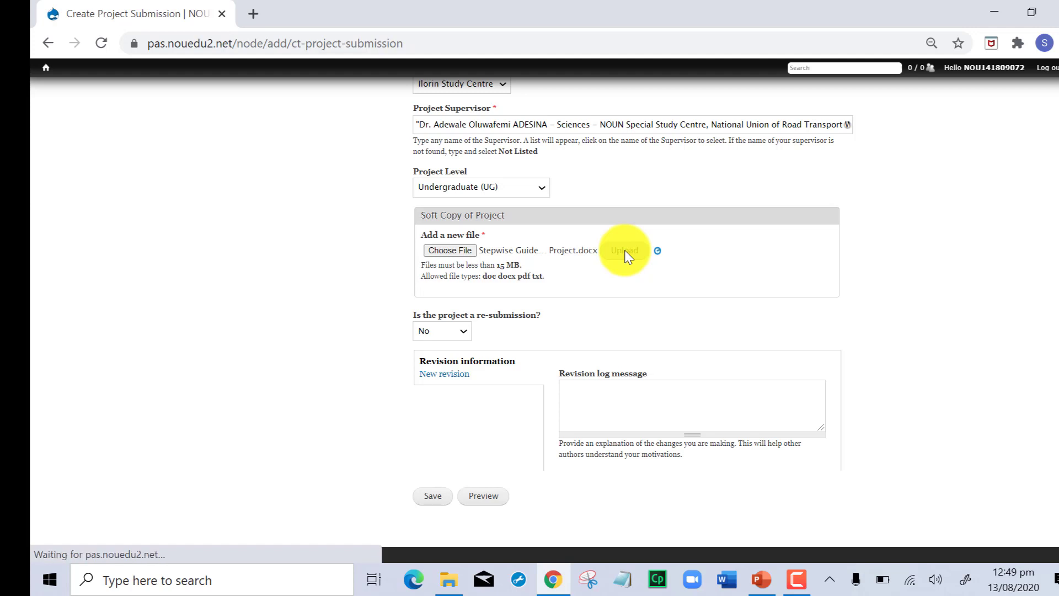
click(623, 250)
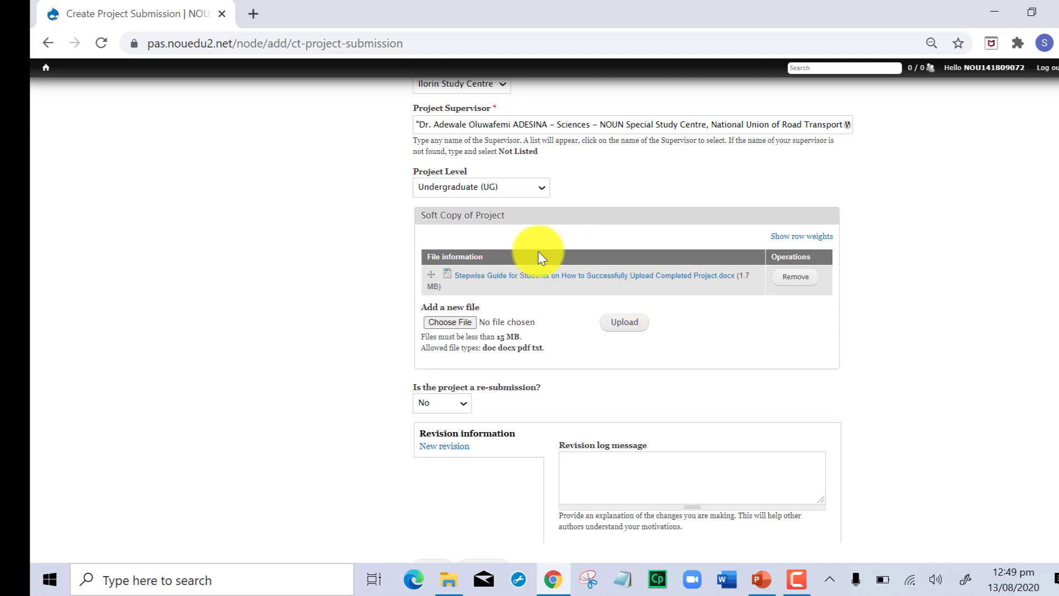
mouse_move(582, 277)
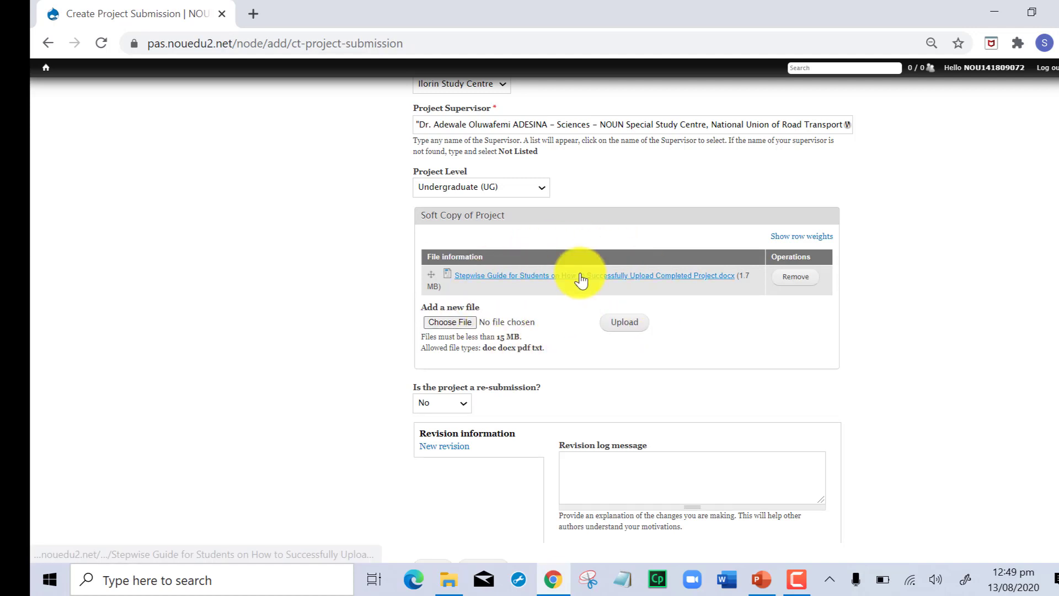
mouse_move(593, 300)
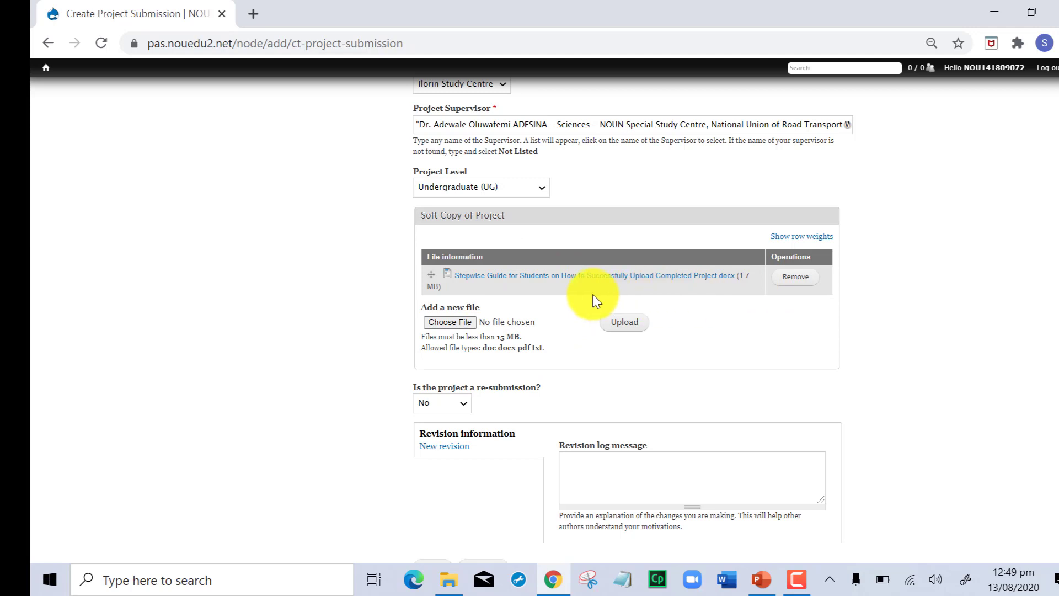
mouse_move(728, 314)
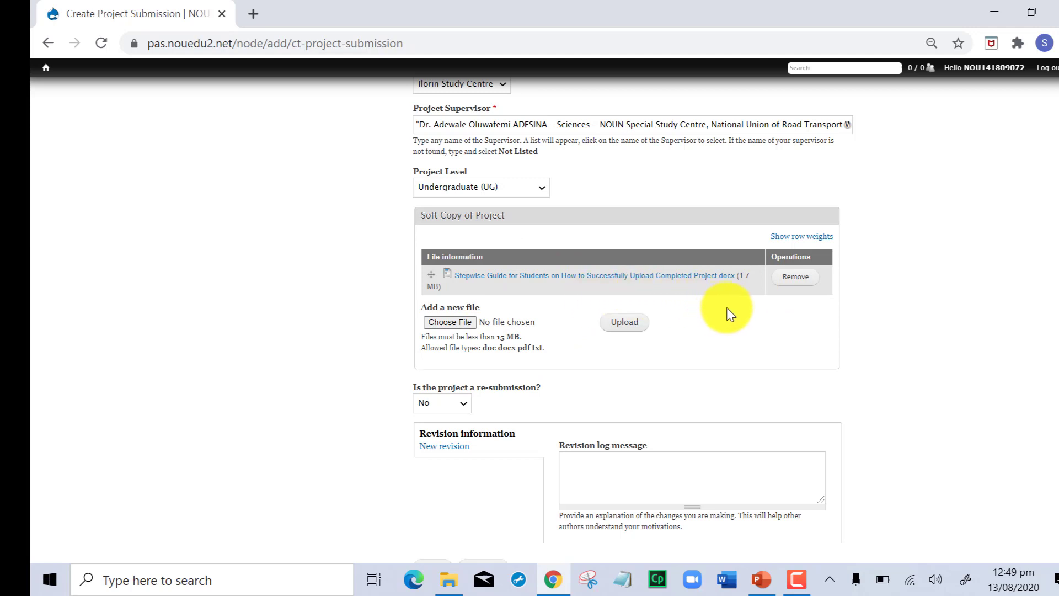
mouse_move(632, 255)
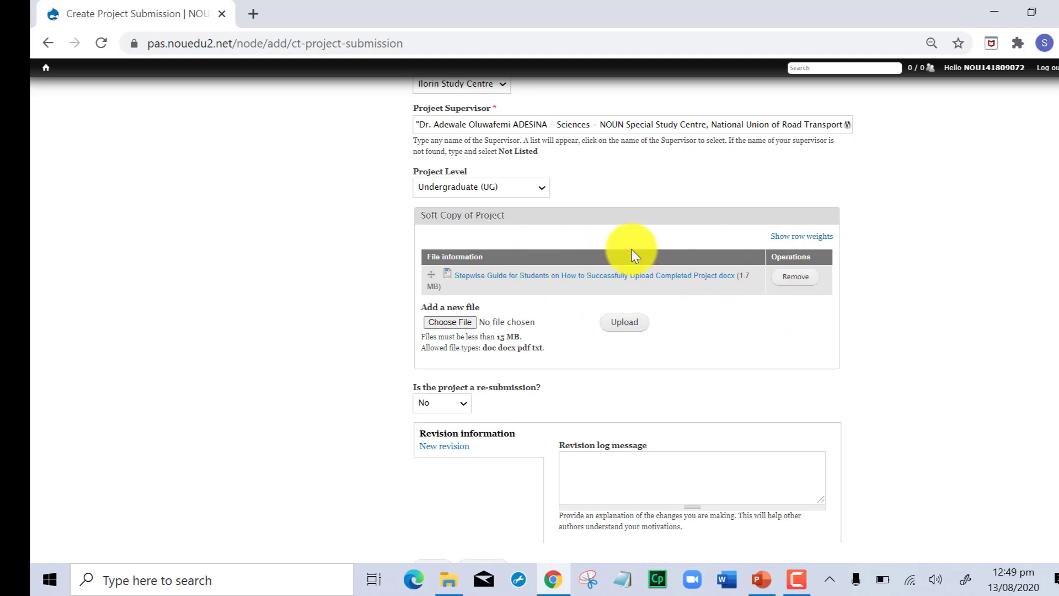
mouse_move(553, 252)
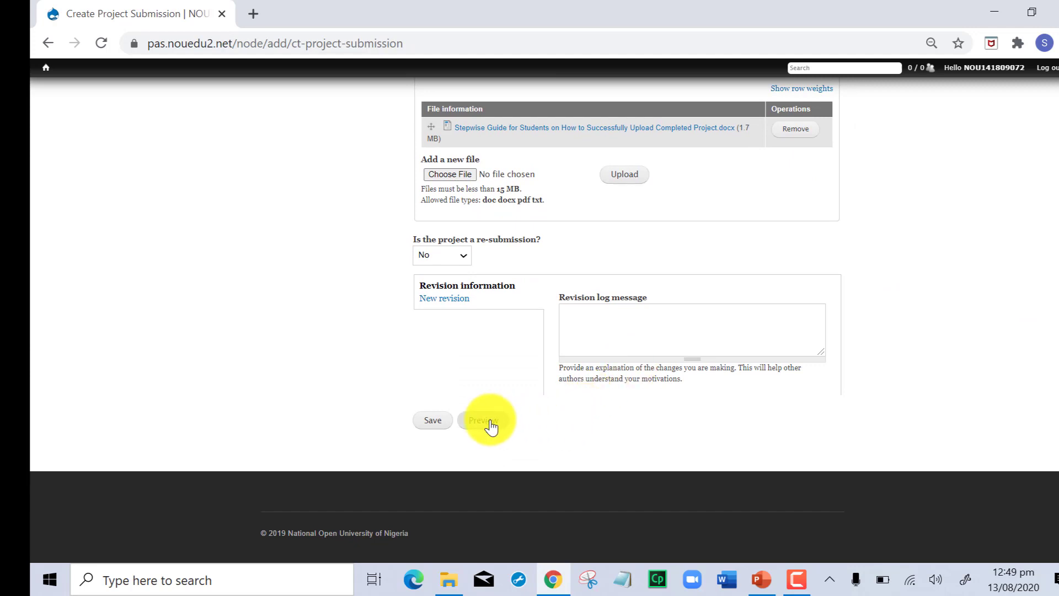
Preview the Test Project title submission and scroll down to the Save button
click(484, 420)
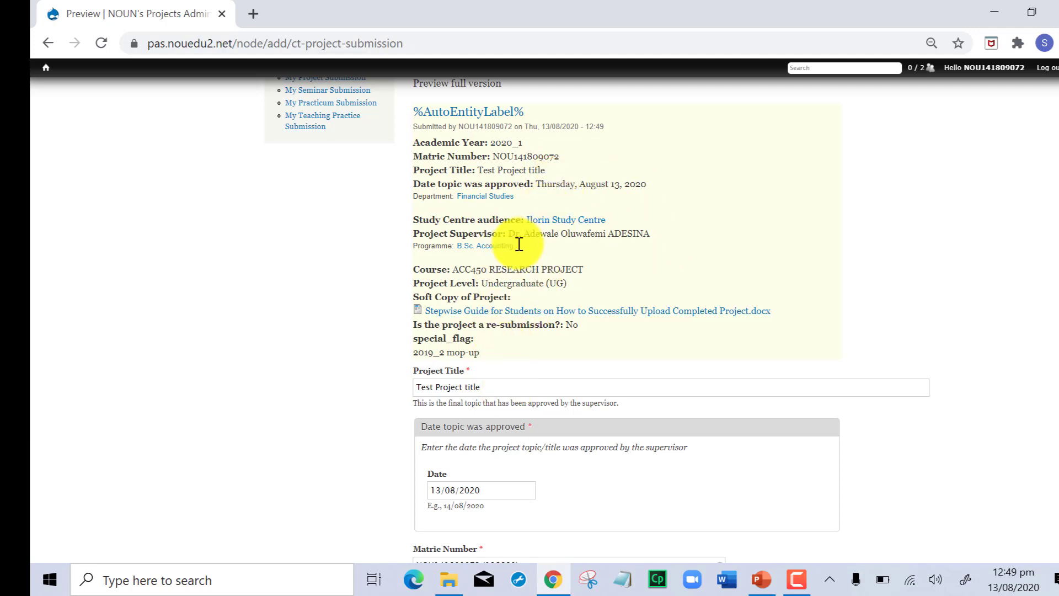
mouse_move(741, 326)
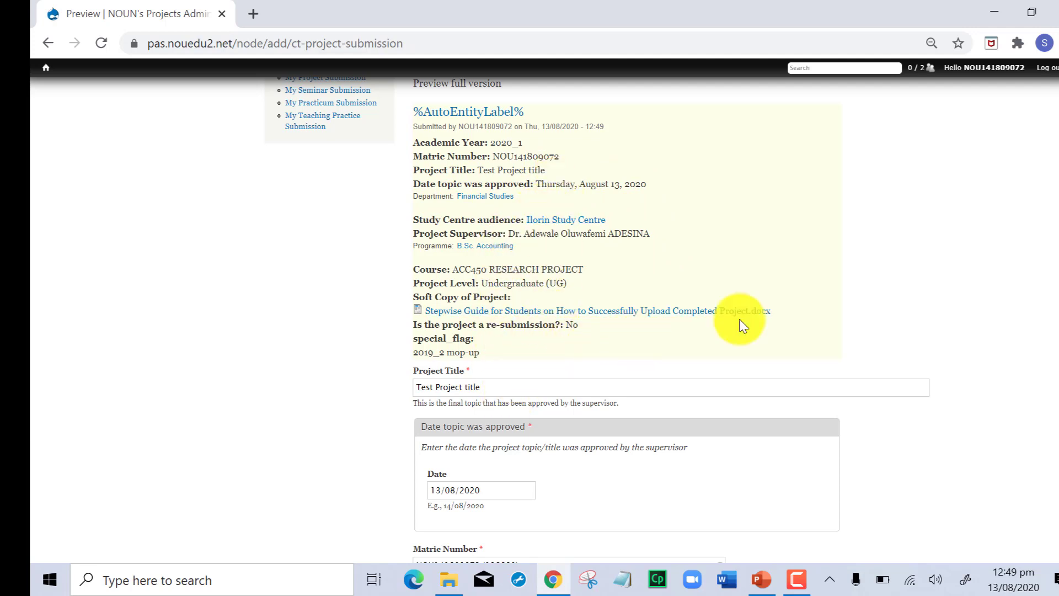
scroll(down, 3)
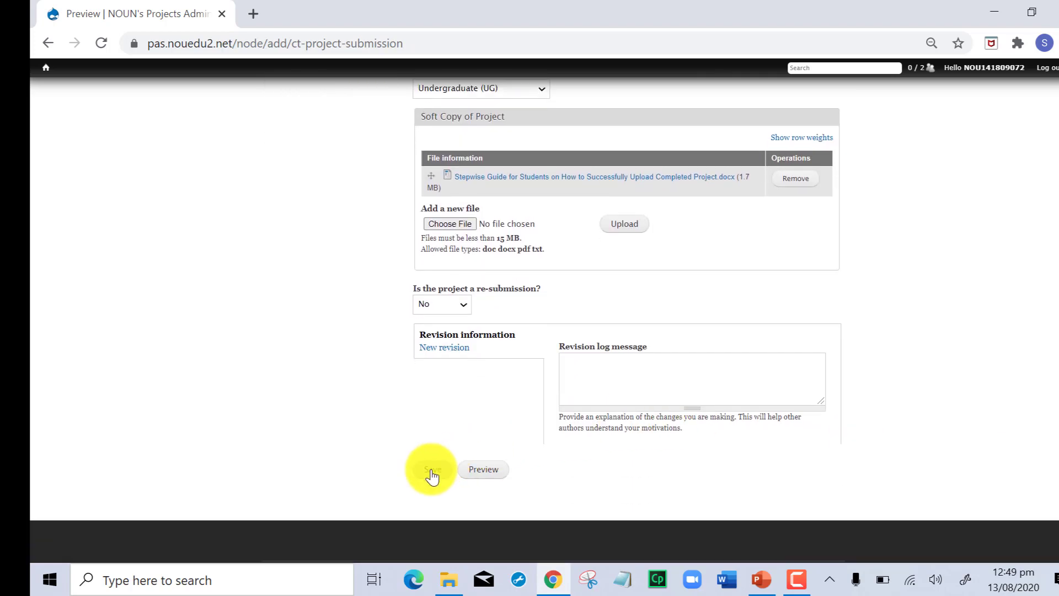
click(431, 469)
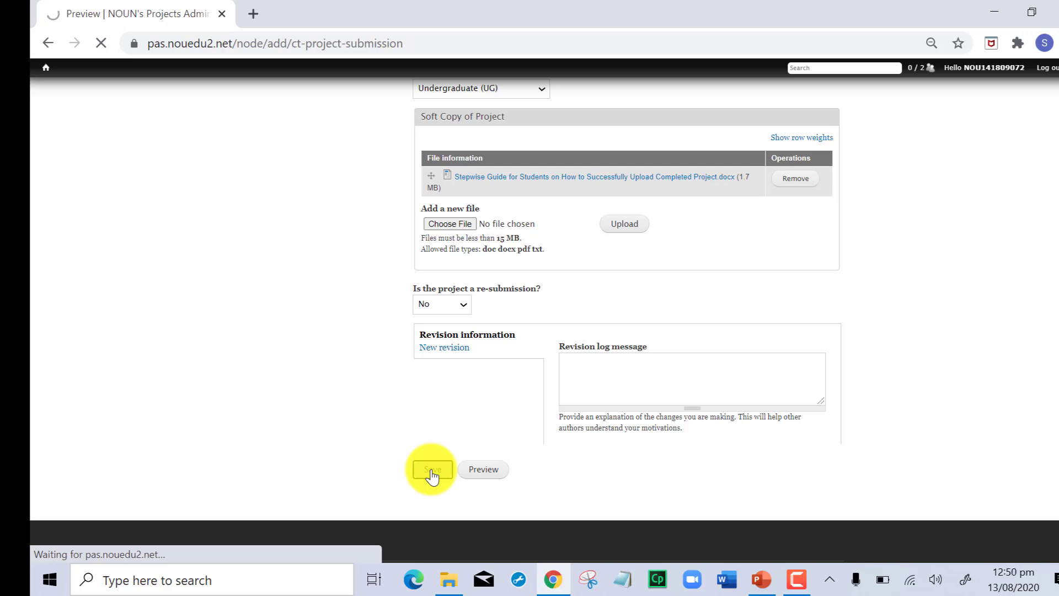
click(432, 468)
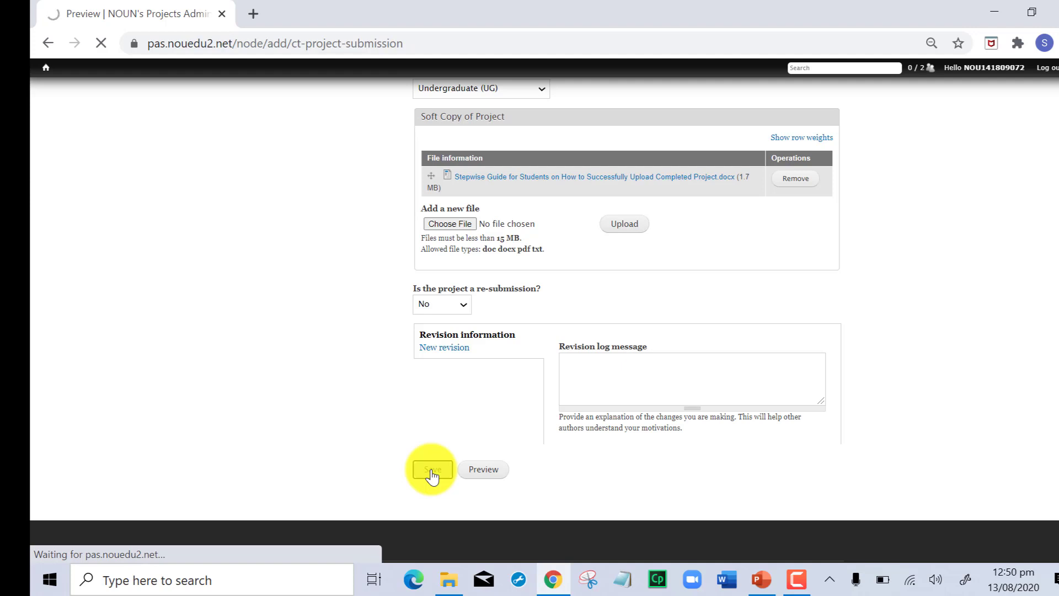
click(432, 470)
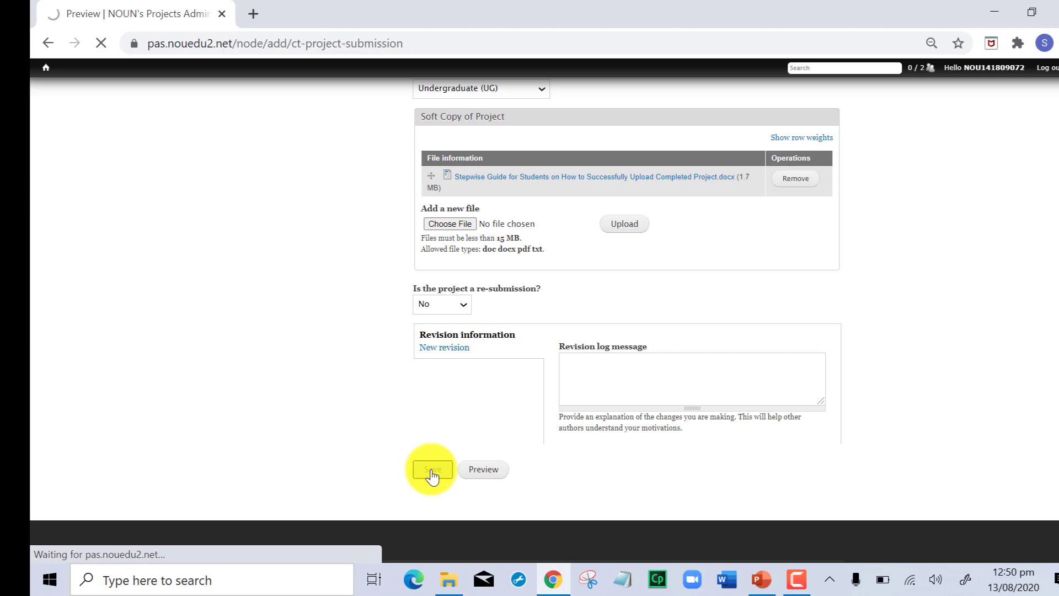
click(432, 469)
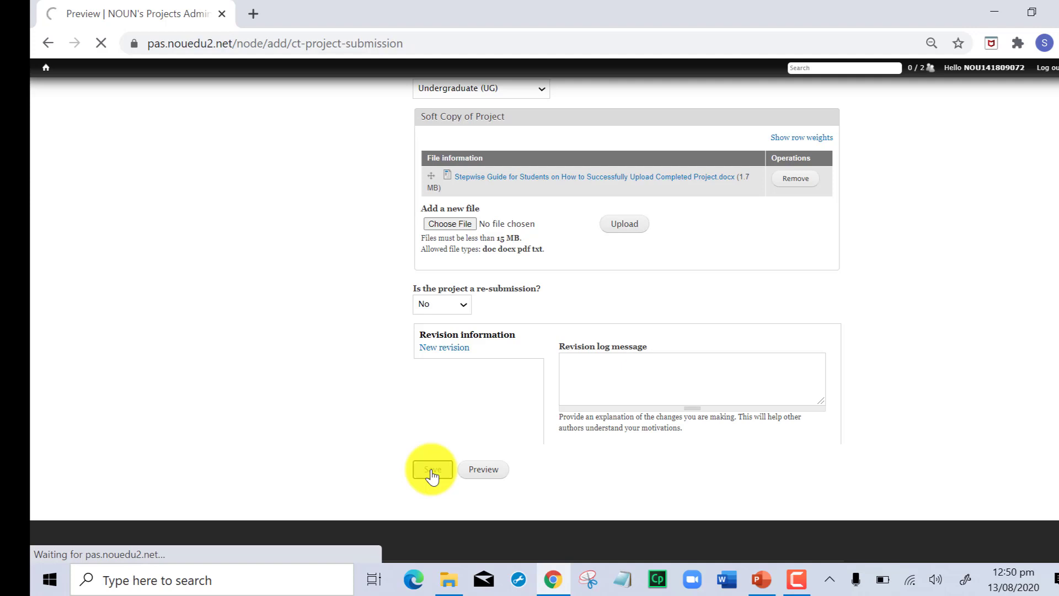
click(432, 469)
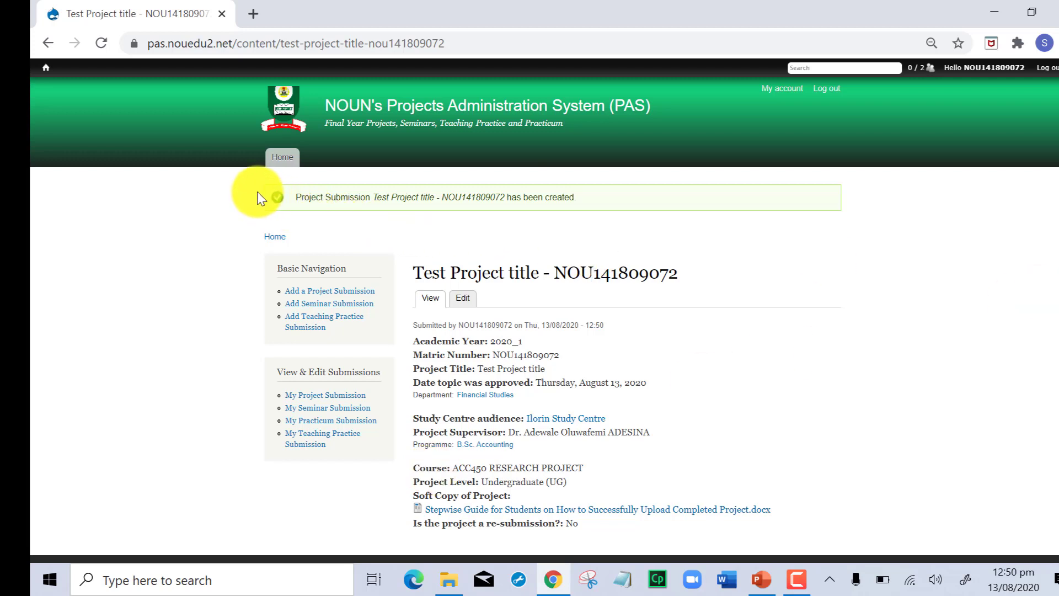
mouse_move(251, 185)
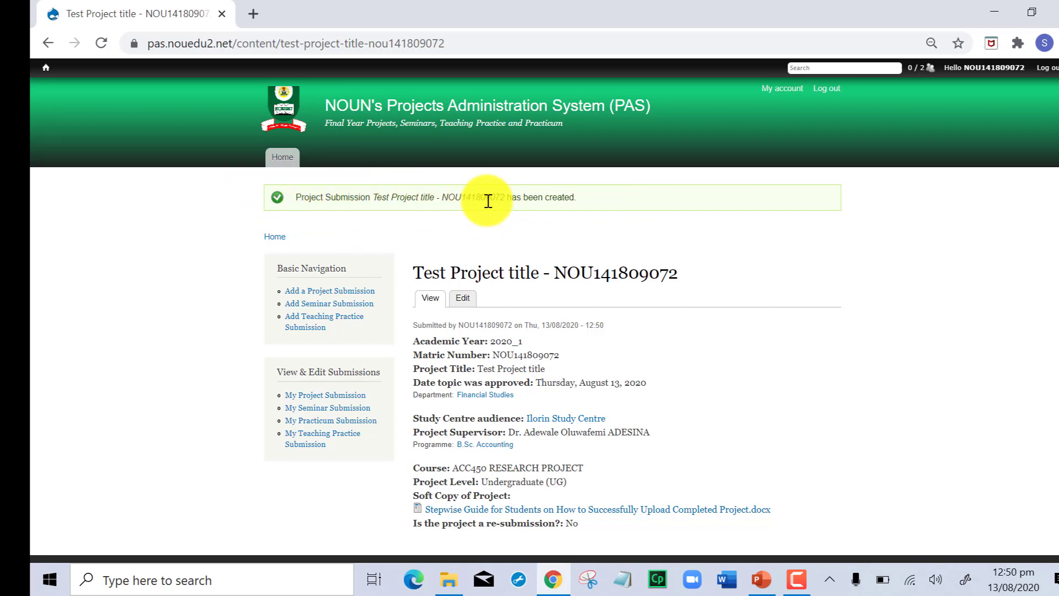
mouse_move(529, 226)
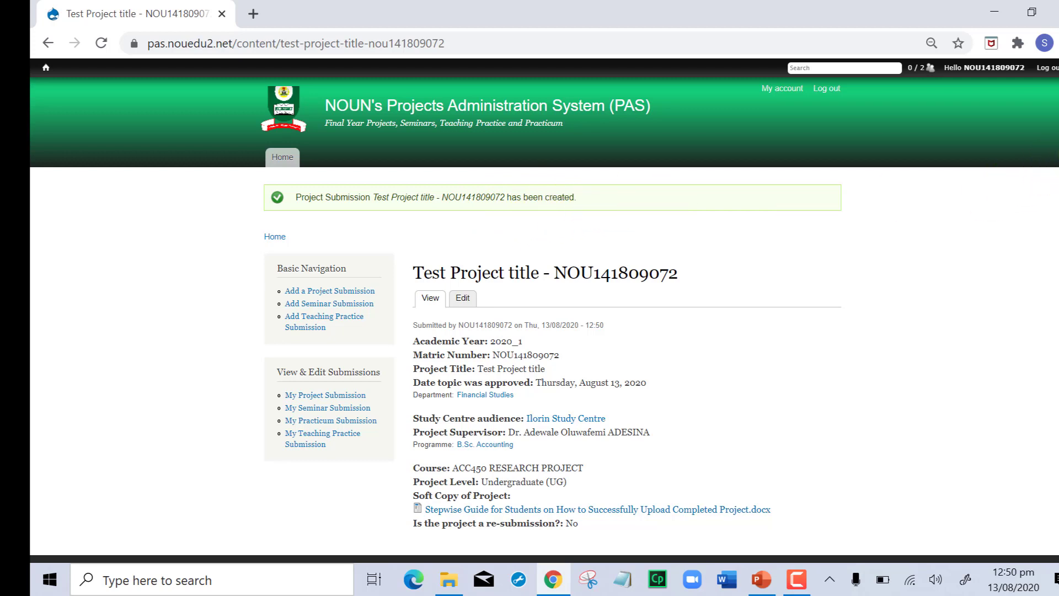
scroll(down, 3)
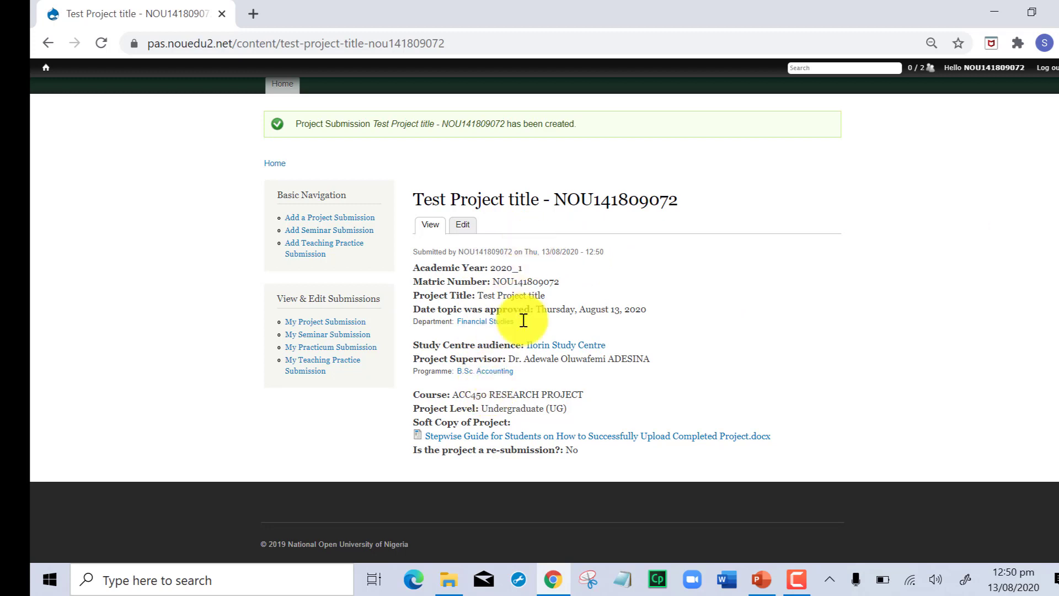
mouse_move(520, 361)
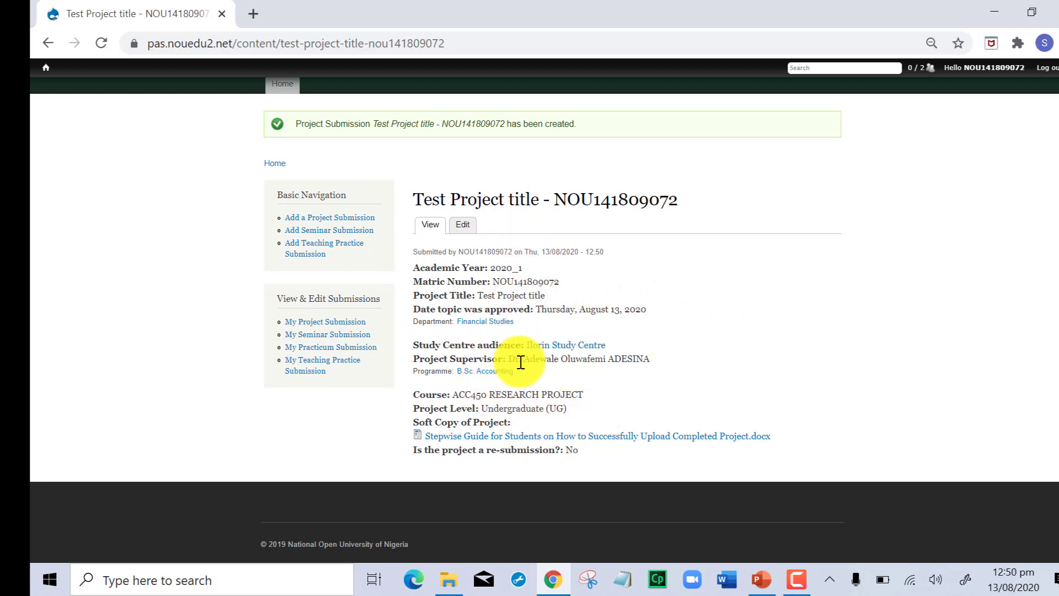
mouse_move(552, 363)
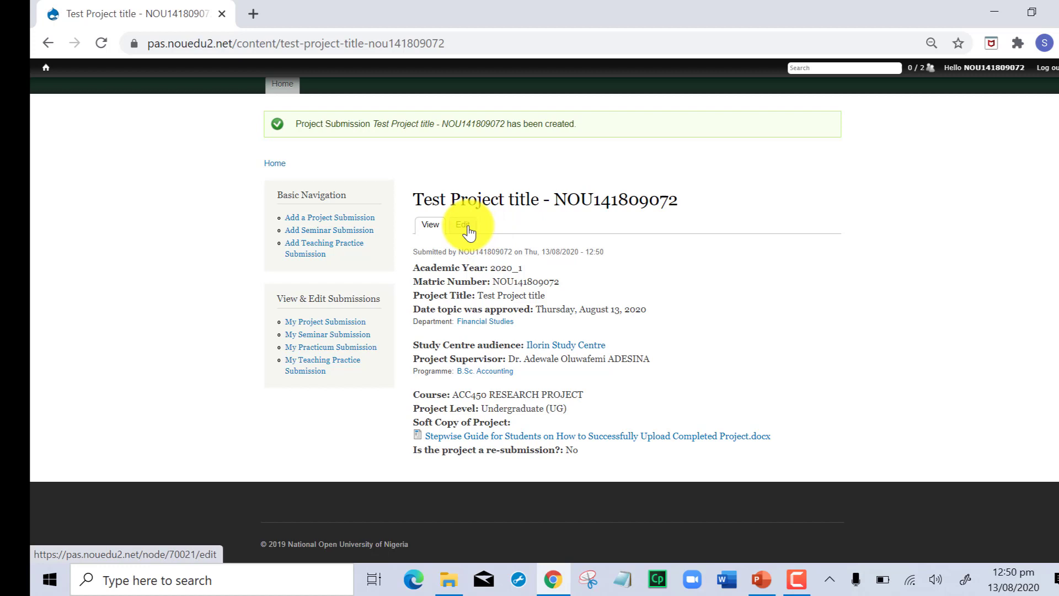
Reopen the submission in Edit and save it unchanged to update it
click(463, 224)
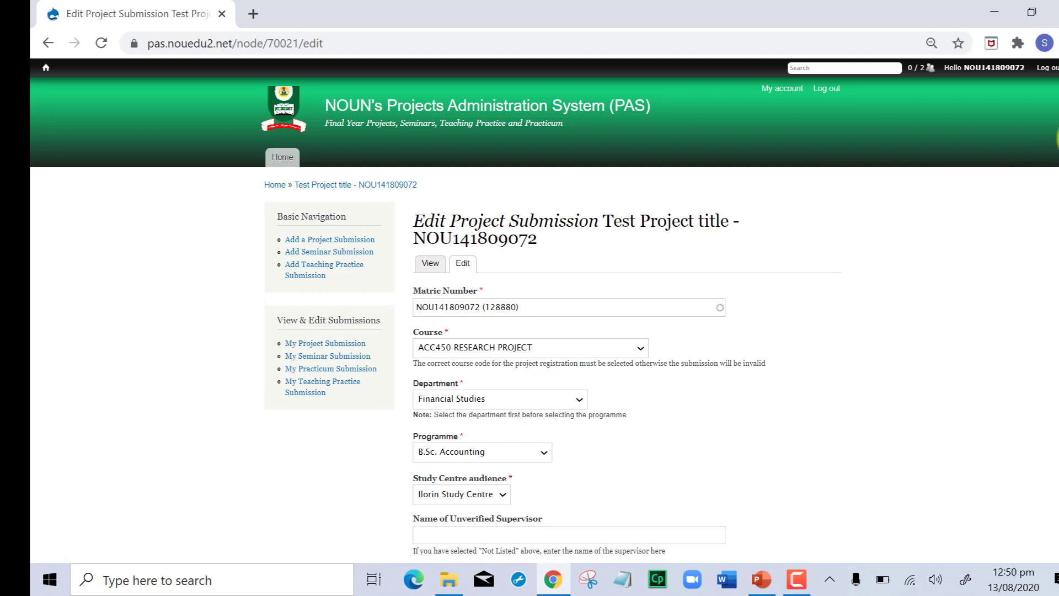
scroll(down, 3)
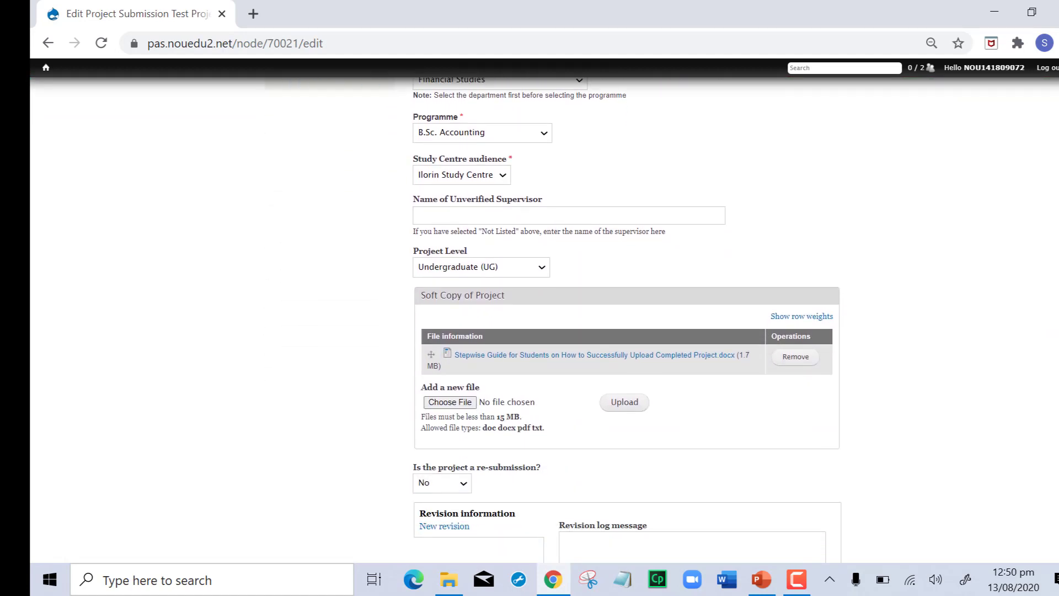
scroll(down, 3)
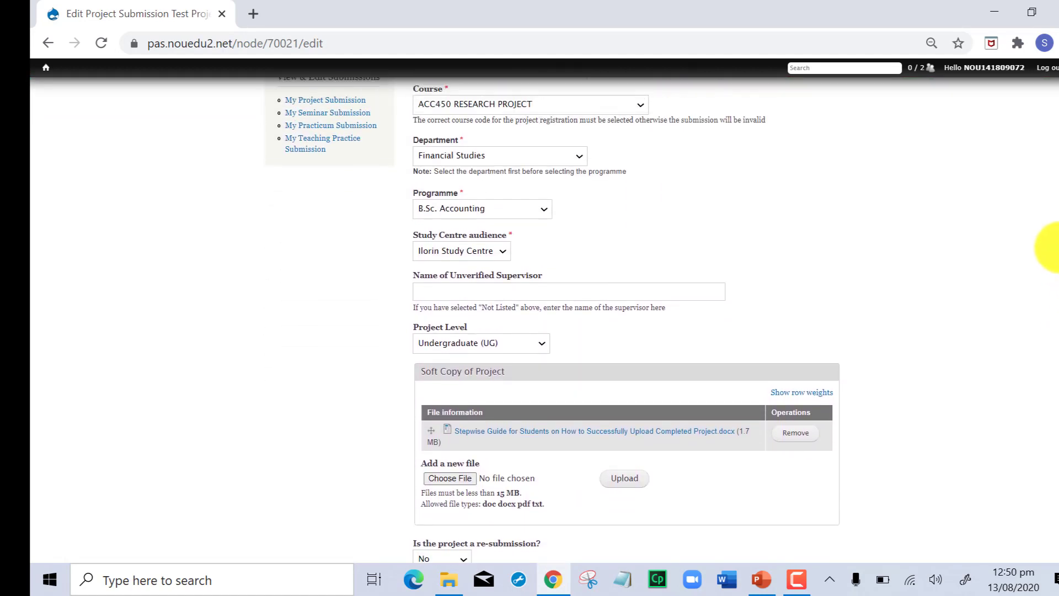
scroll(down, 3)
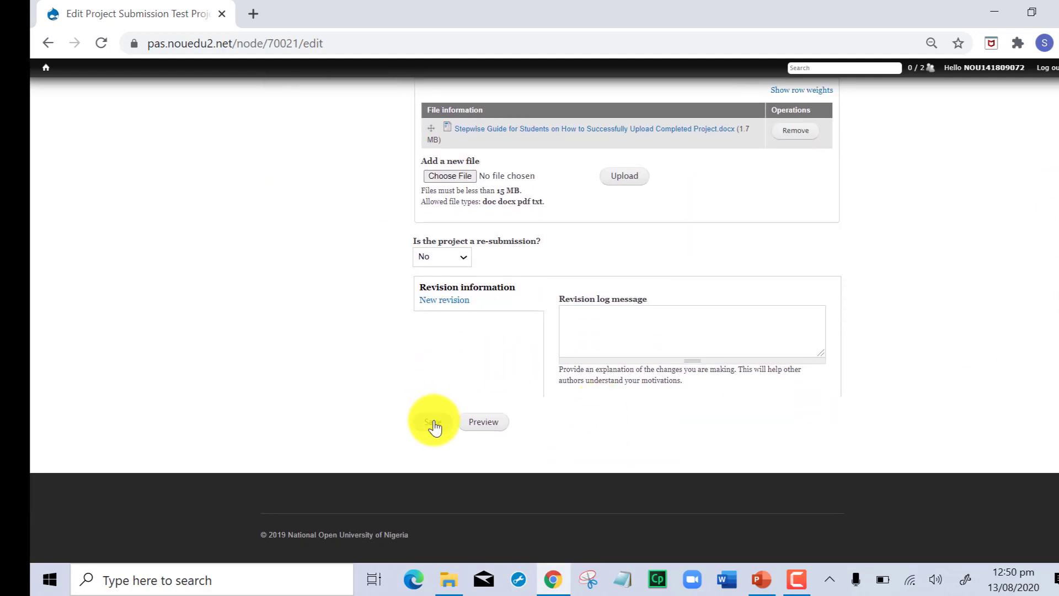
click(433, 421)
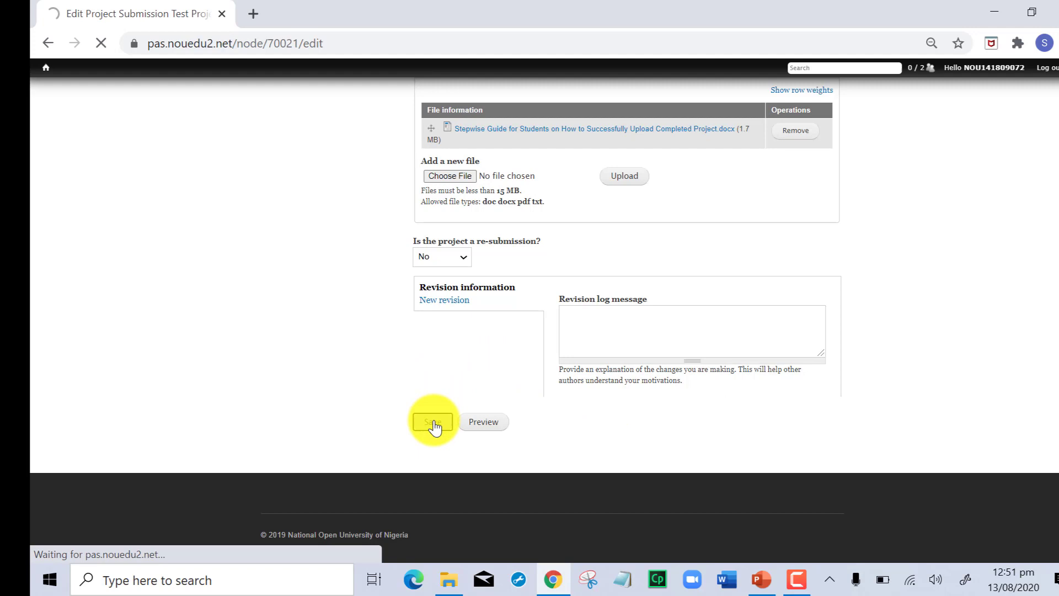
click(433, 421)
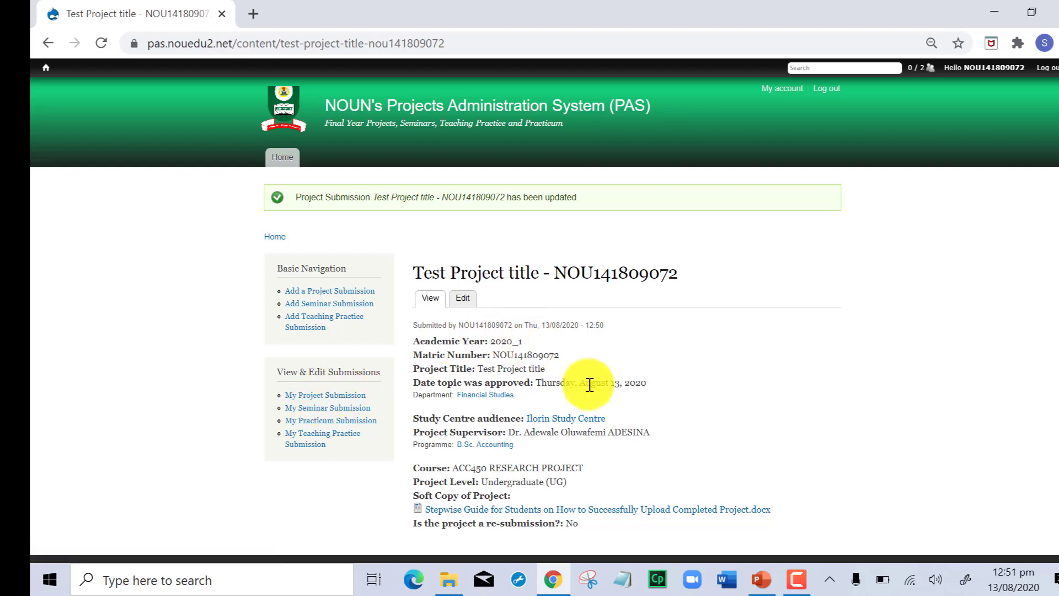
mouse_move(712, 368)
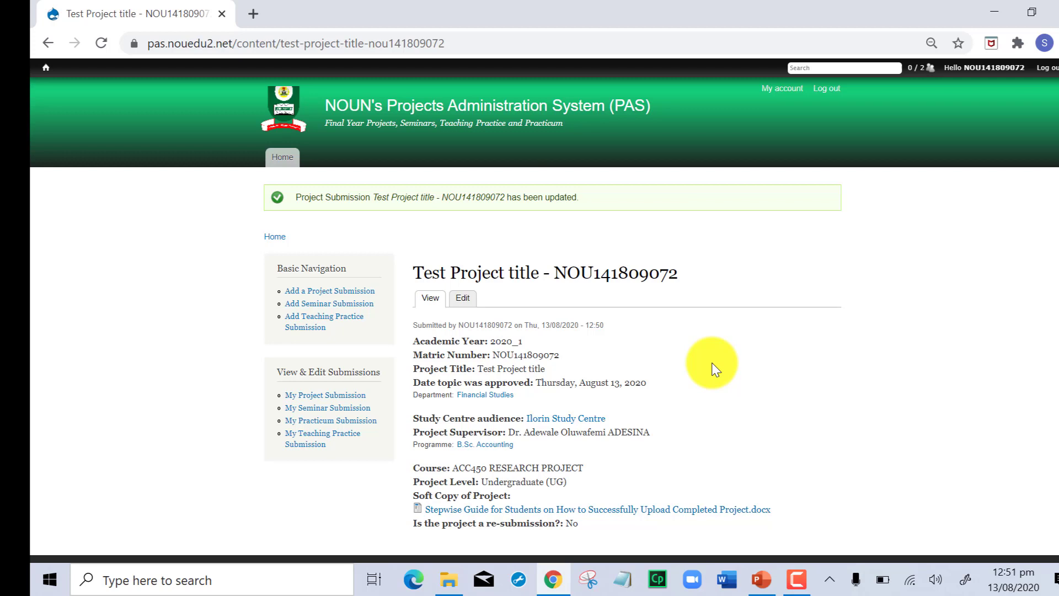
mouse_move(325, 395)
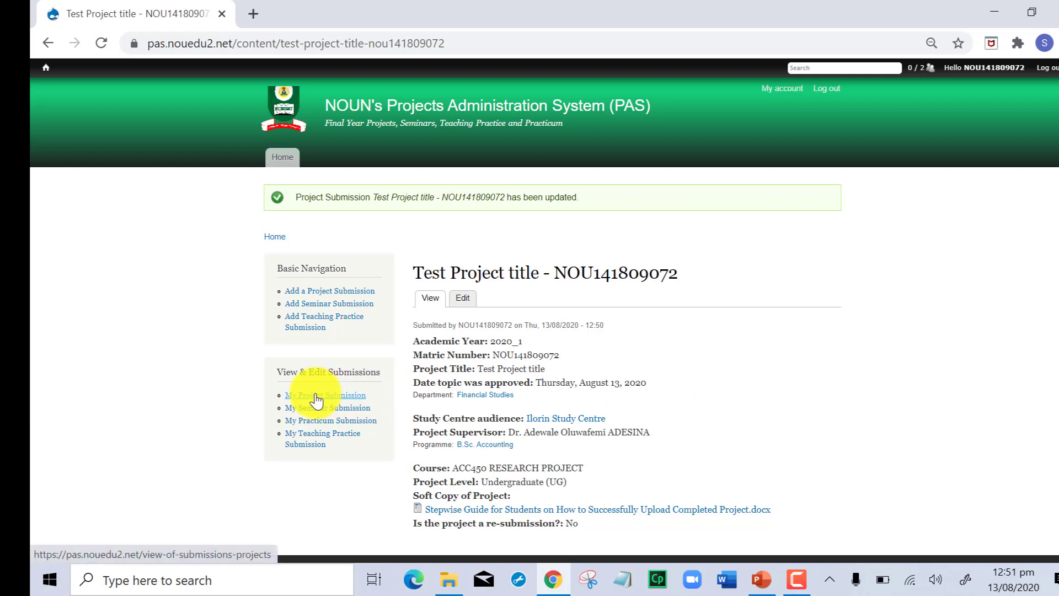
Open My Project Submission from the View & Edit Submissions sidebar
click(325, 395)
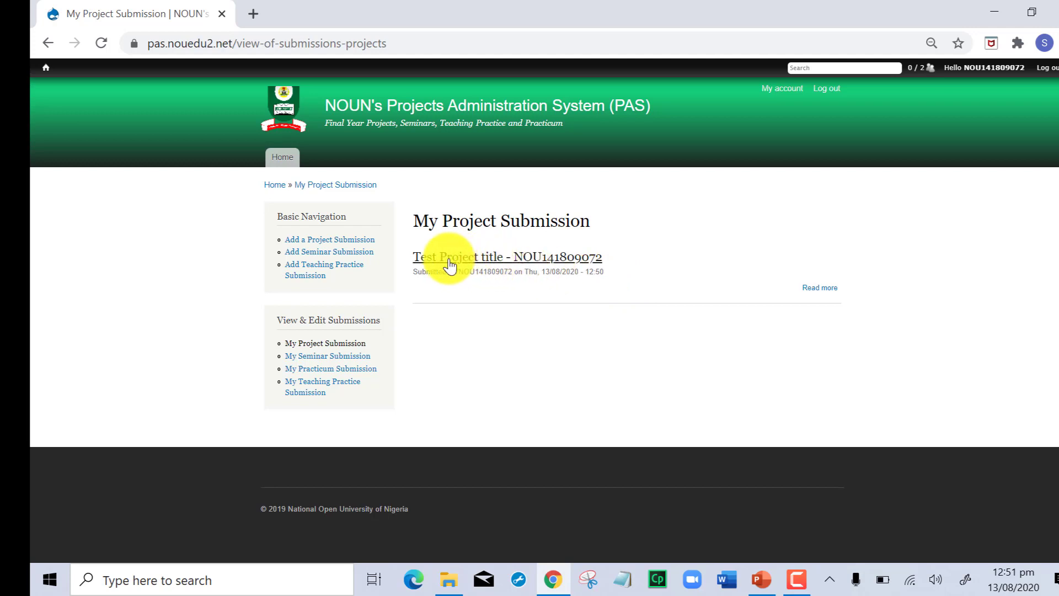
mouse_move(508, 264)
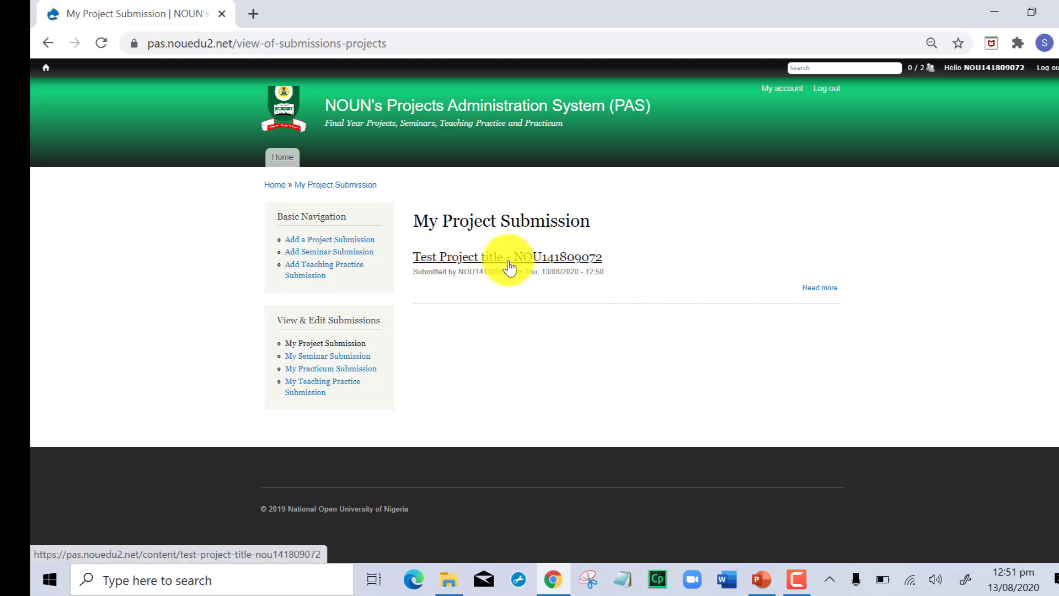
mouse_move(536, 334)
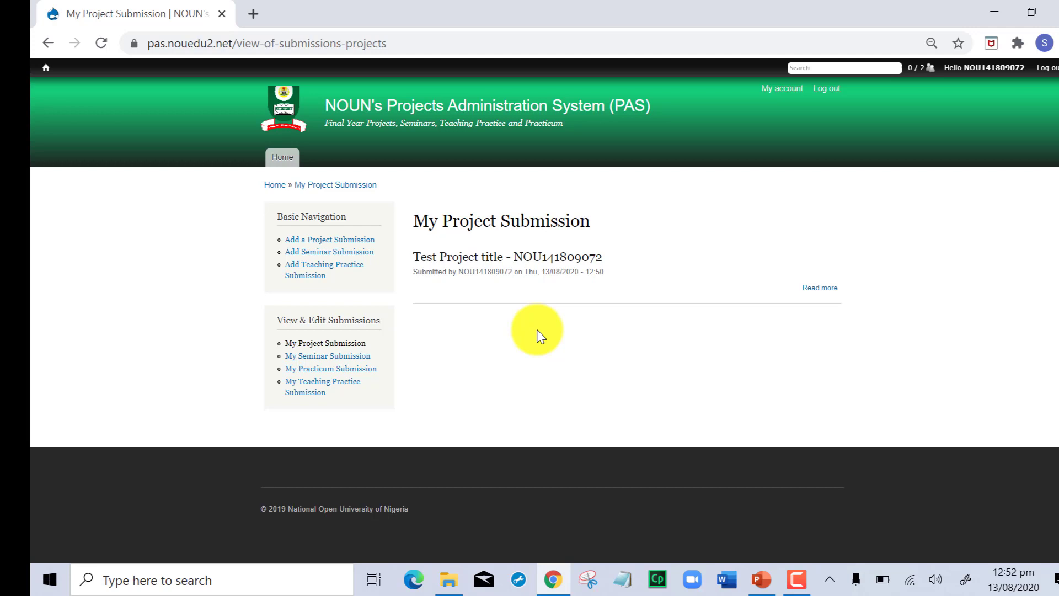
mouse_move(578, 388)
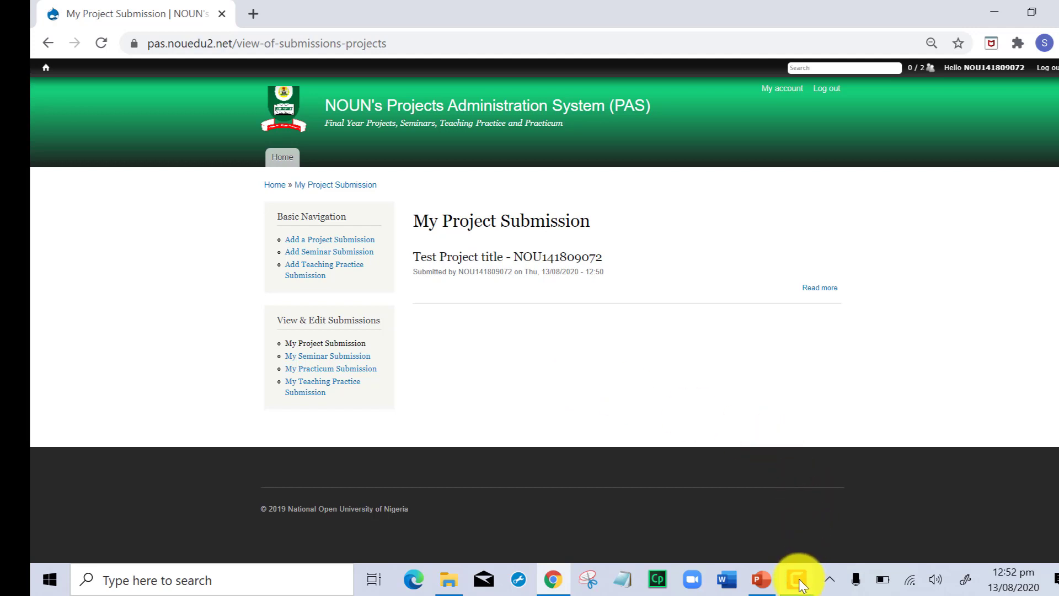
mouse_move(653, 397)
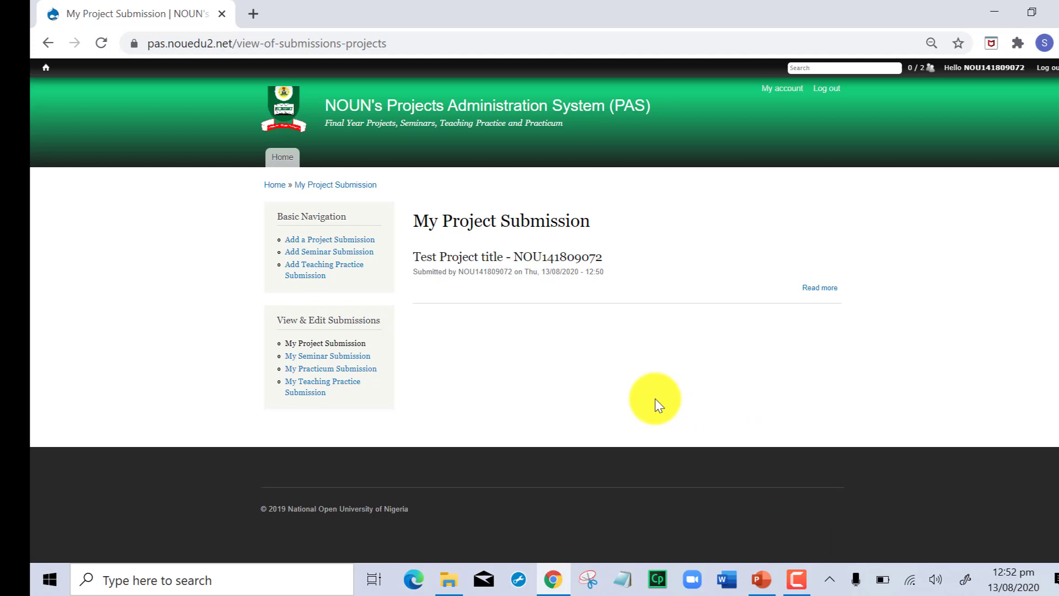